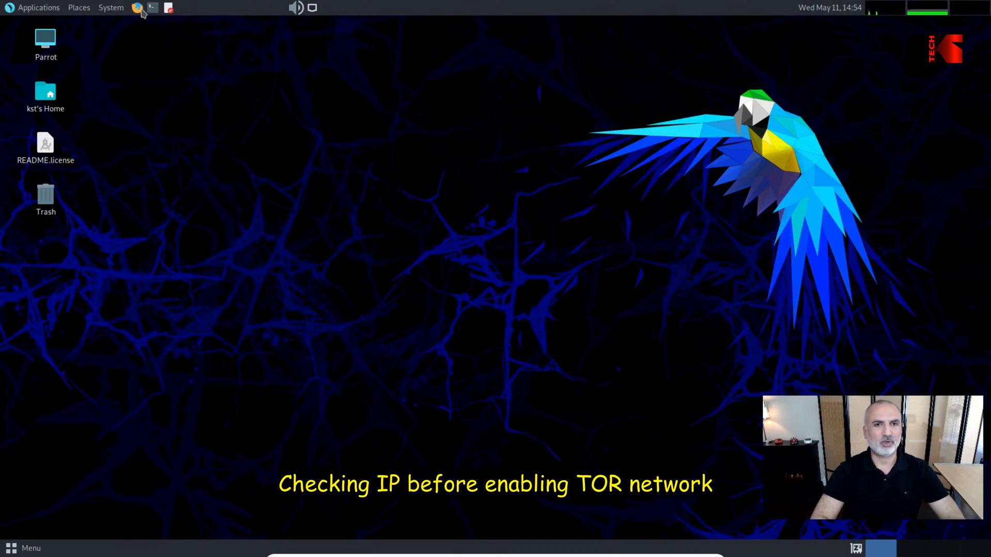
click(136, 8)
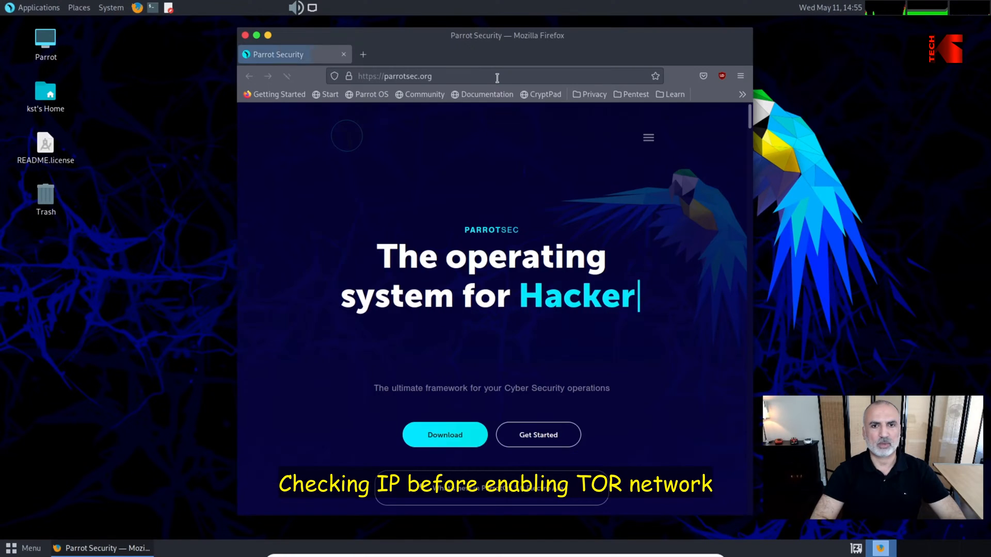
text(www.dnsleaktest.com)
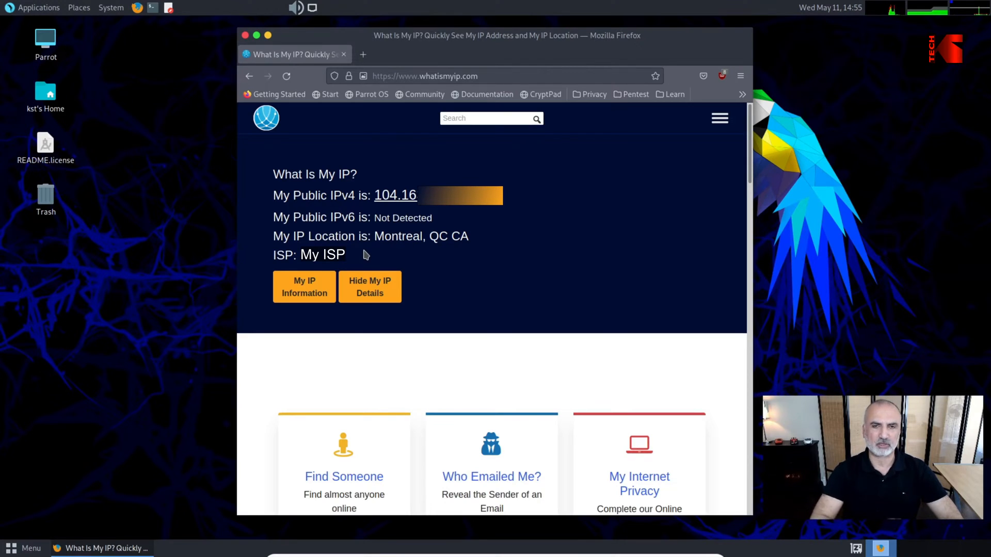
mouse_move(382, 253)
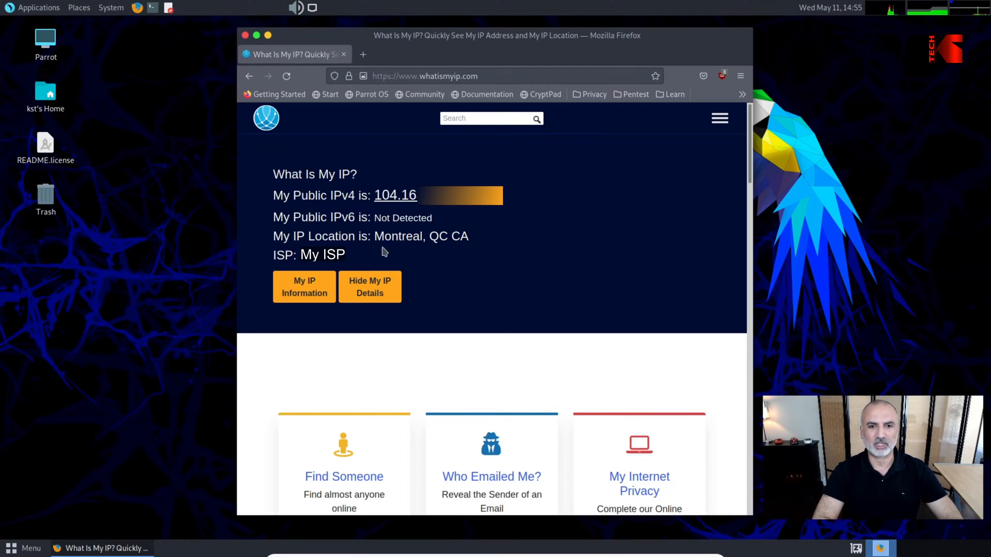
mouse_move(519, 211)
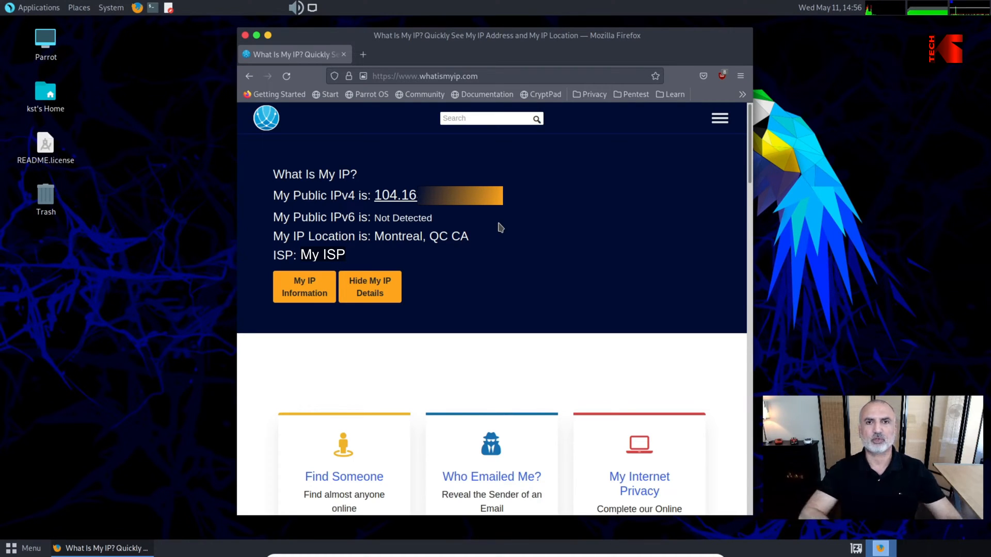
mouse_move(274, 42)
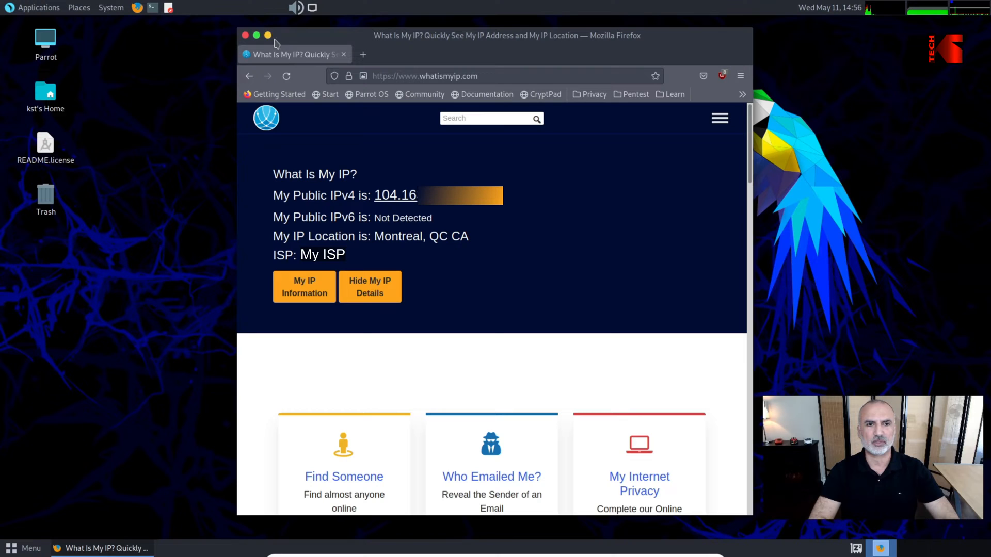
Close Firefox and launch the AnonSurf GUI from the Applications menu.
click(246, 35)
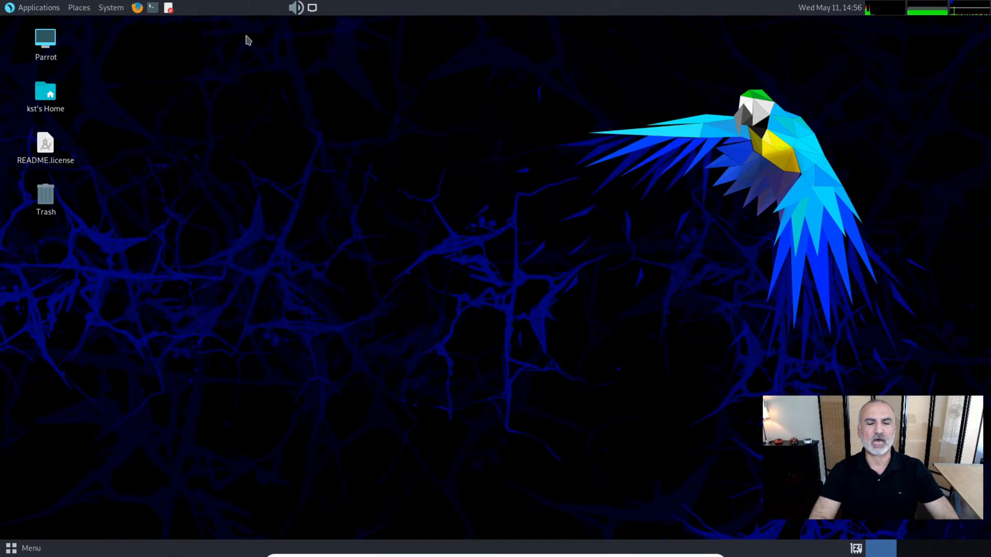
mouse_move(256, 36)
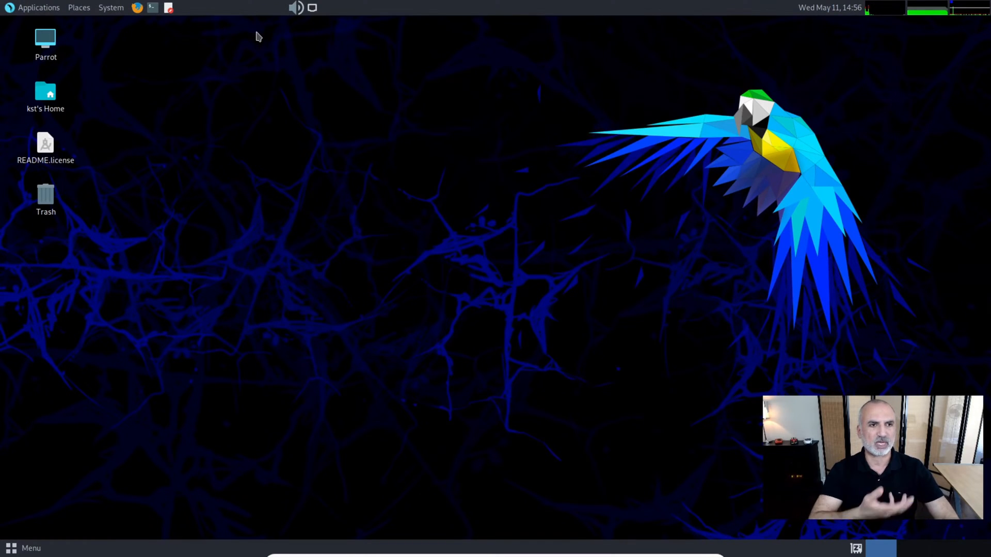
mouse_move(298, 80)
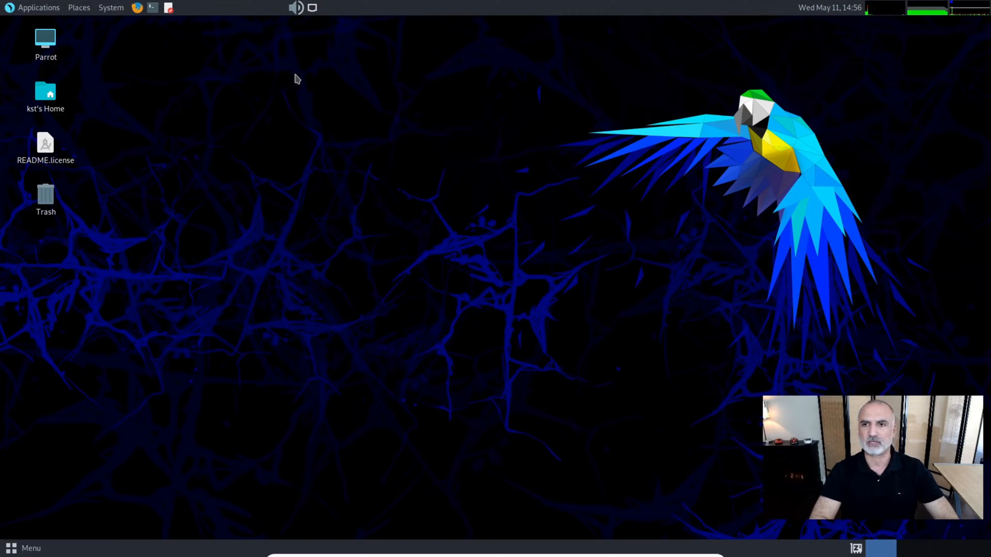
mouse_move(40, 14)
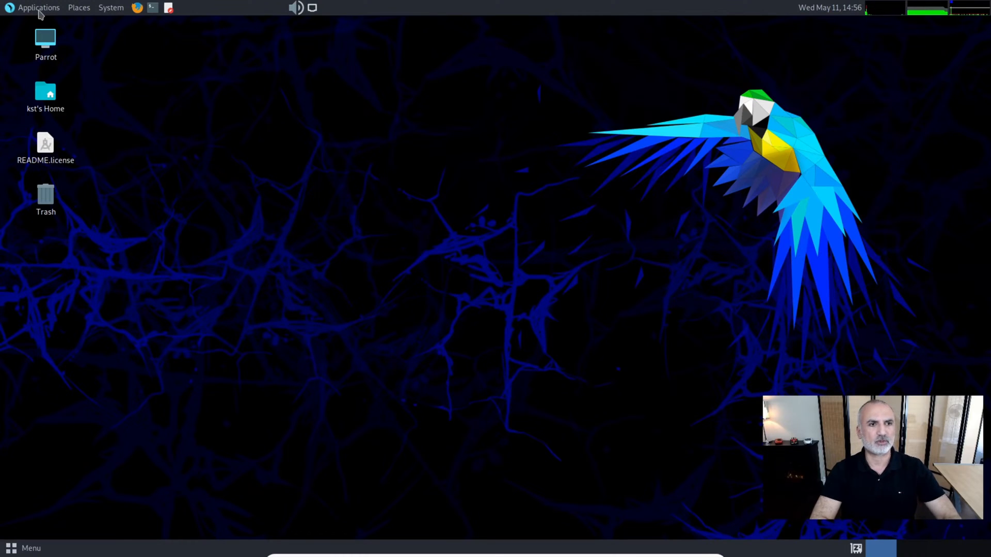
click(38, 8)
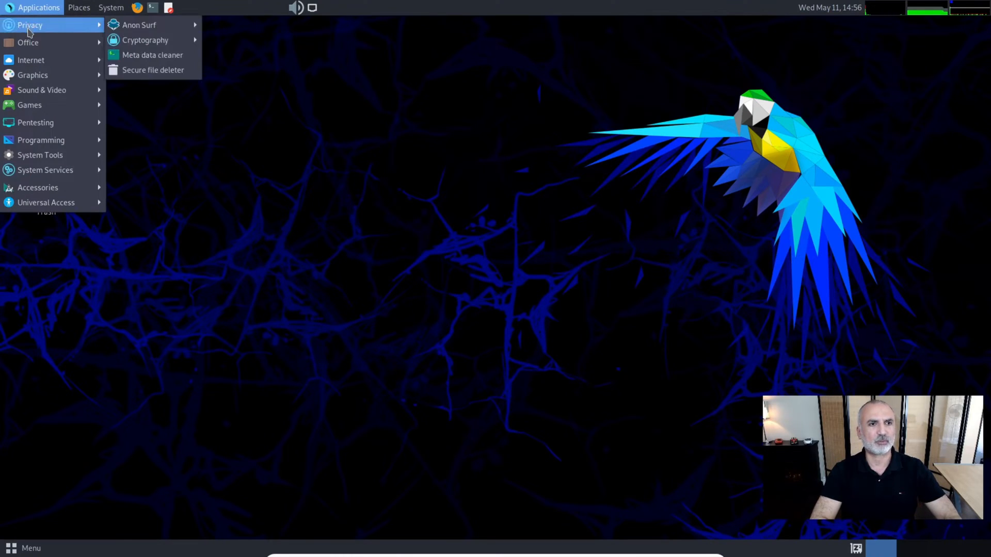
mouse_move(139, 25)
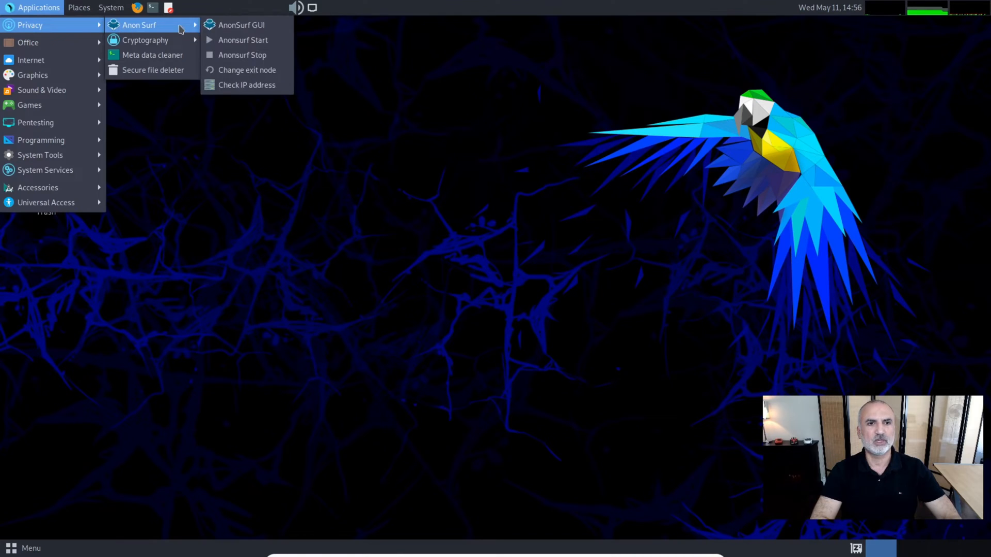
mouse_move(240, 25)
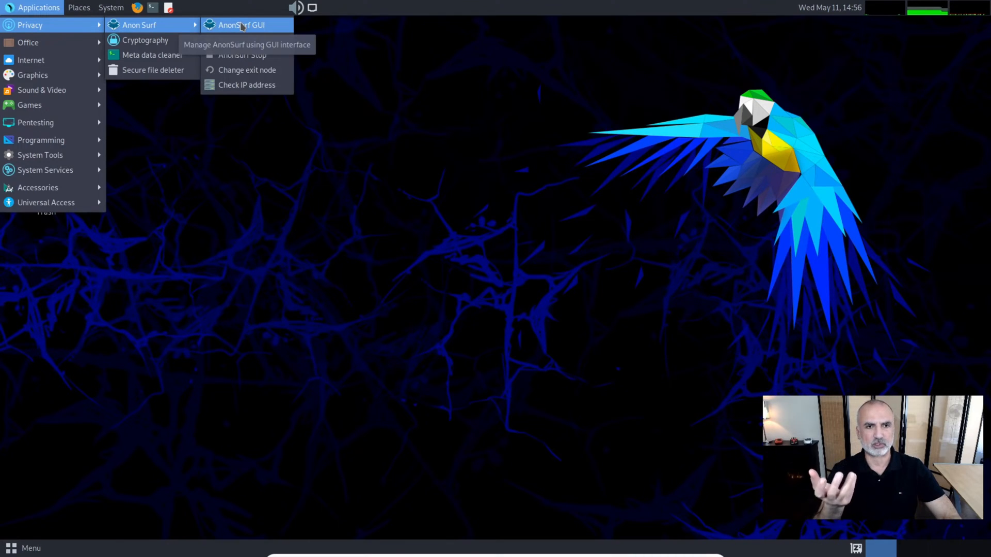
mouse_move(246, 69)
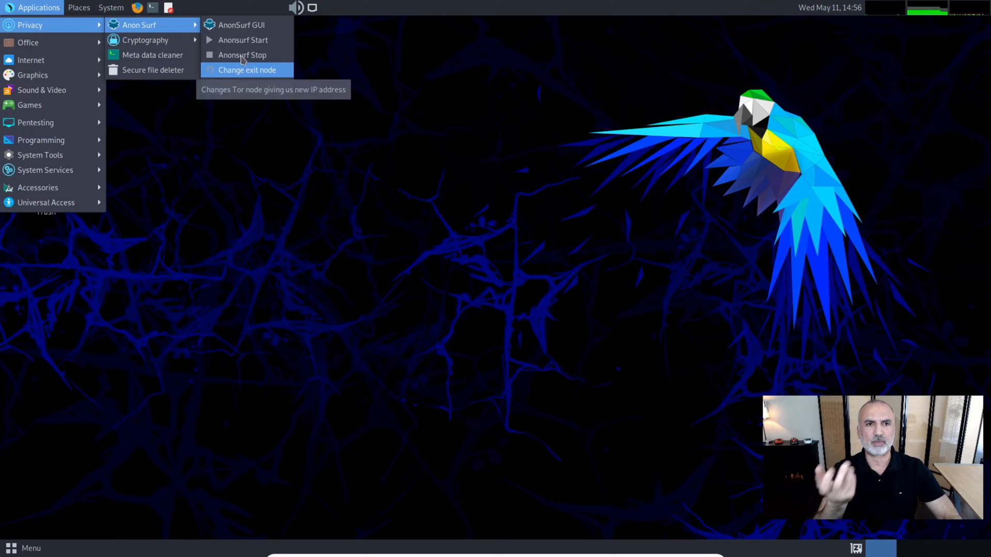
mouse_move(240, 25)
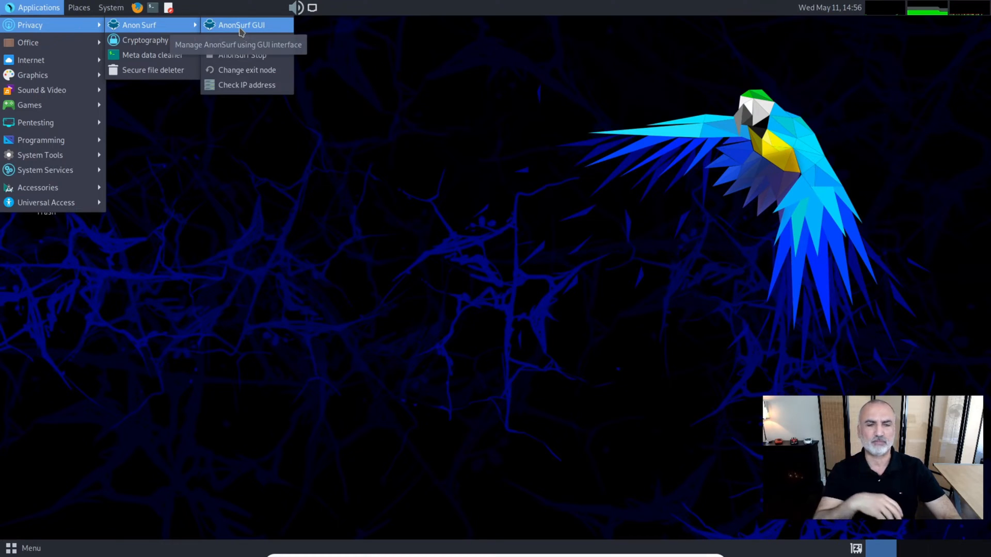
click(241, 25)
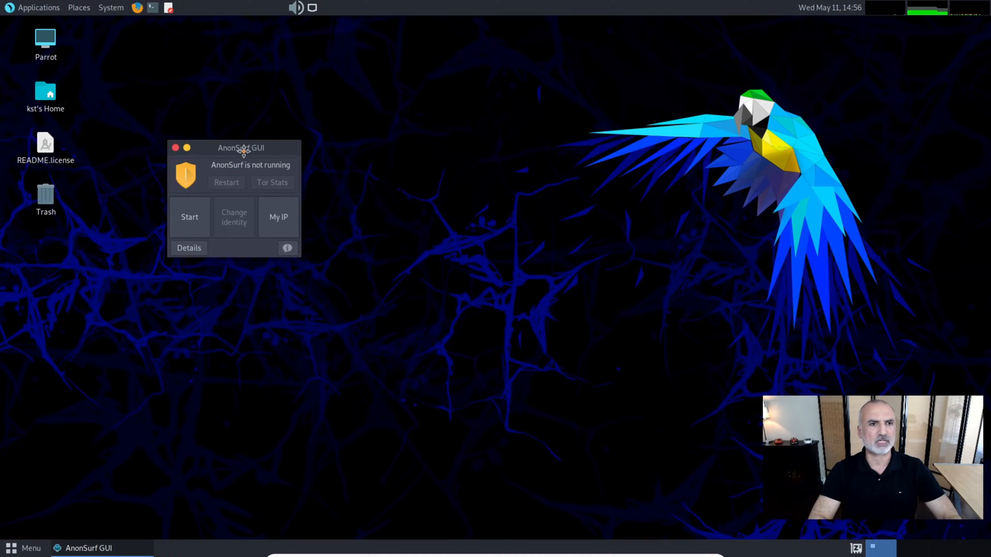
Move the AnonSurf window aside and run anonsurf in a new terminal to list its options.
drag(241, 147, 190, 113)
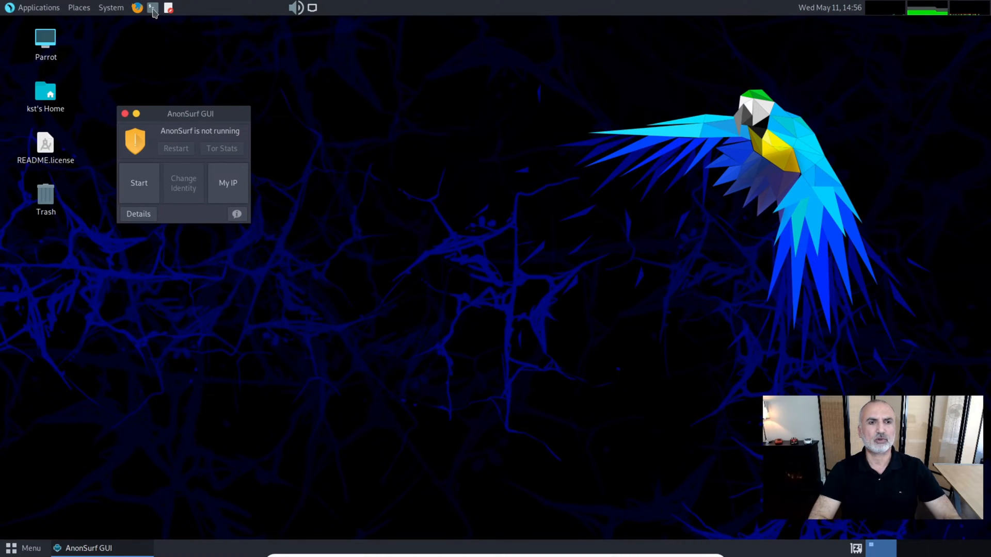
click(153, 8)
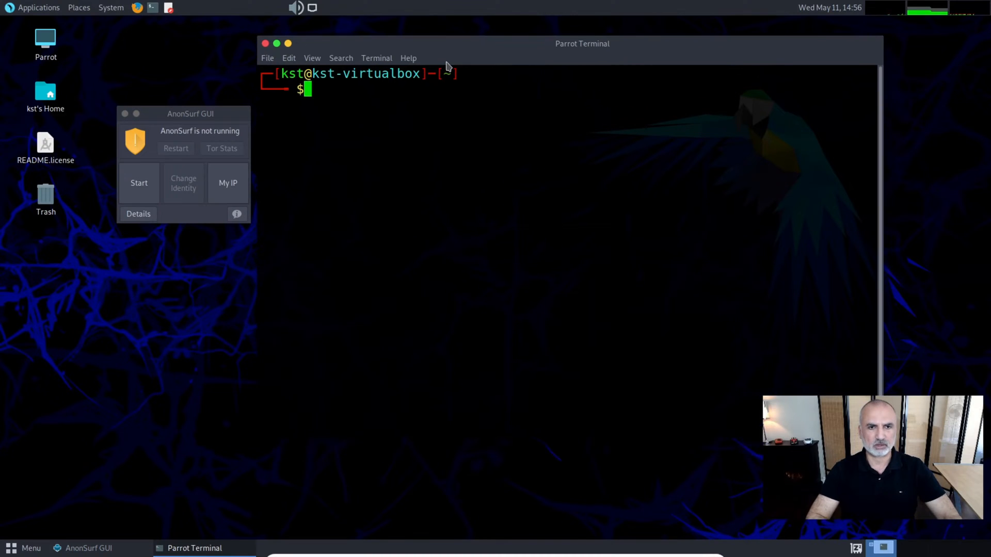
text(anonsu)
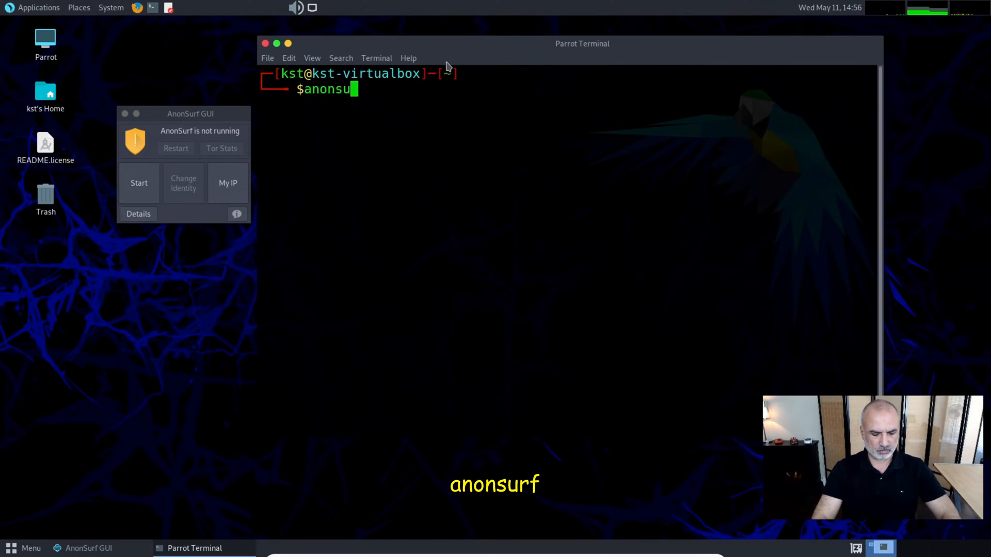
key(Return)
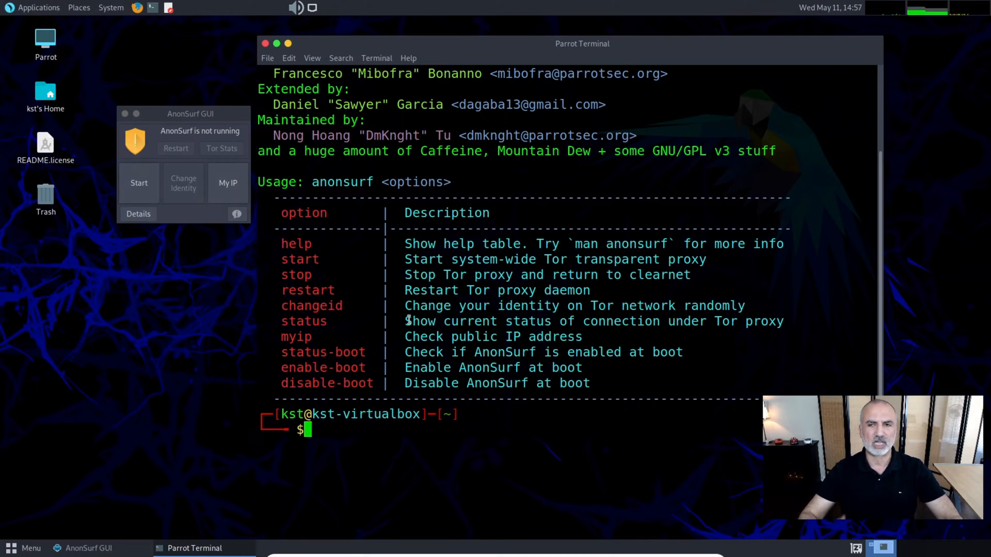
mouse_move(187, 159)
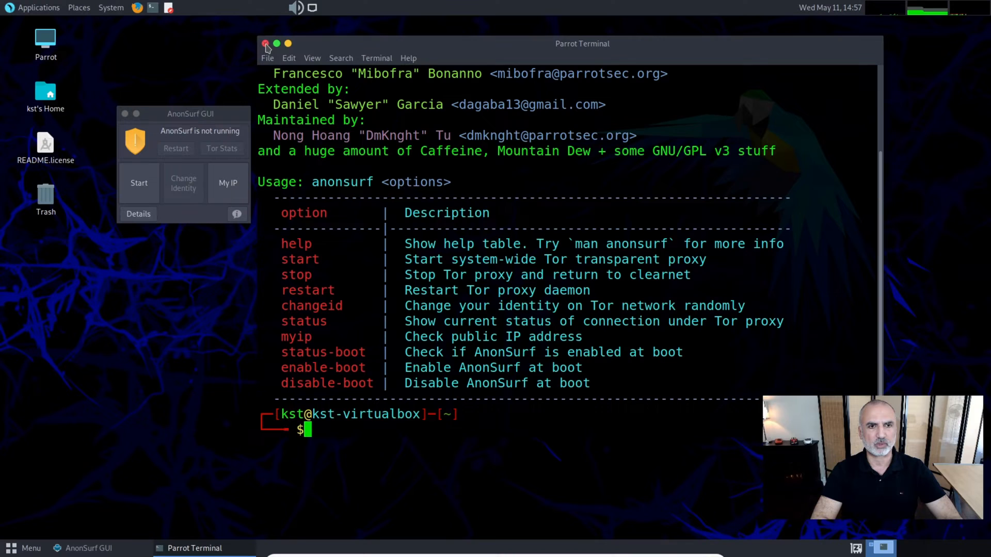
Close the terminal and reposition the AnonSurf window on the desktop.
click(266, 43)
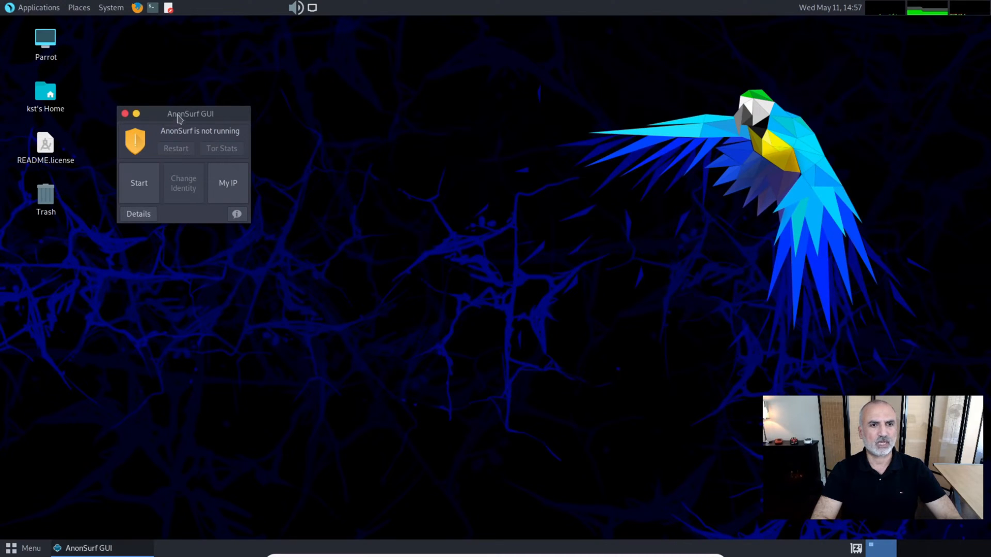
drag(190, 113, 198, 88)
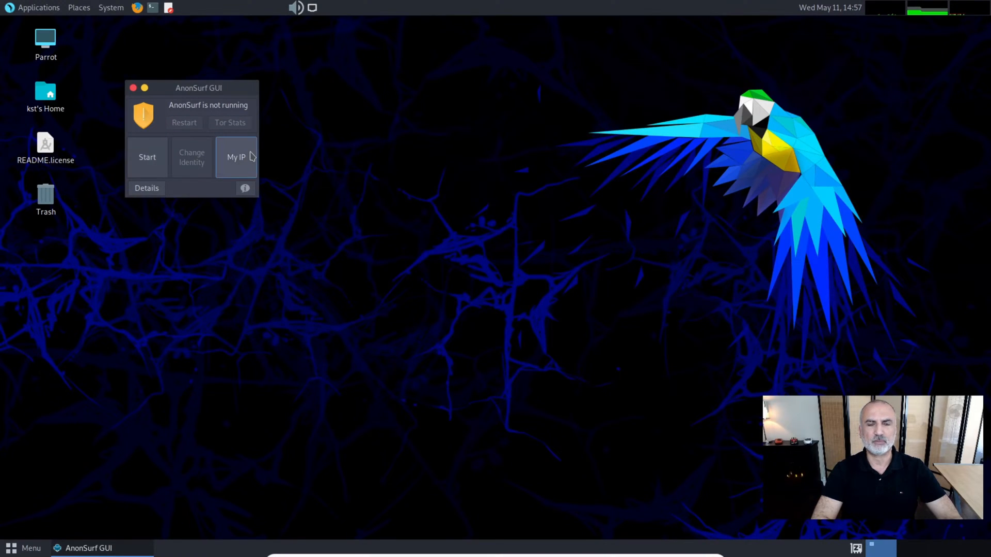
mouse_move(147, 157)
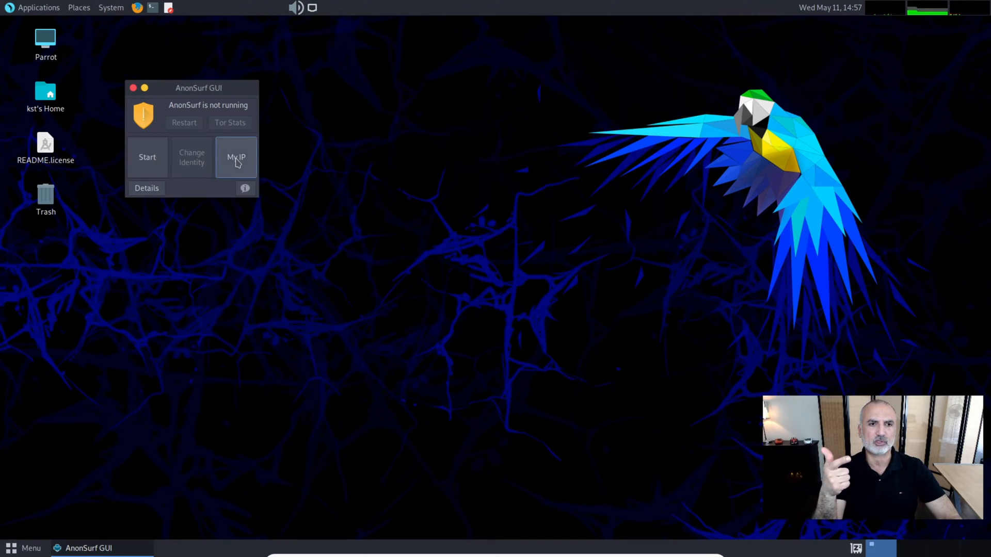
mouse_move(184, 125)
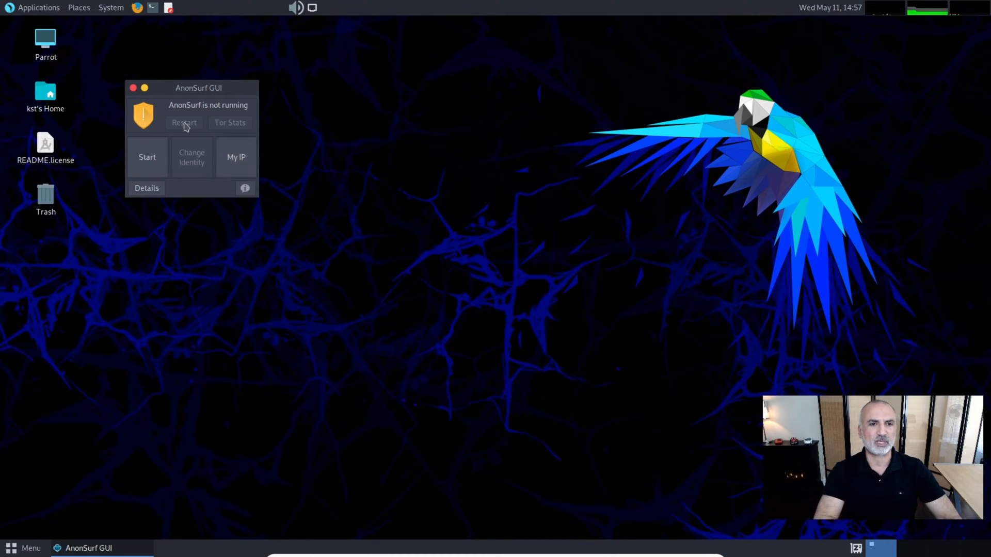
mouse_move(149, 201)
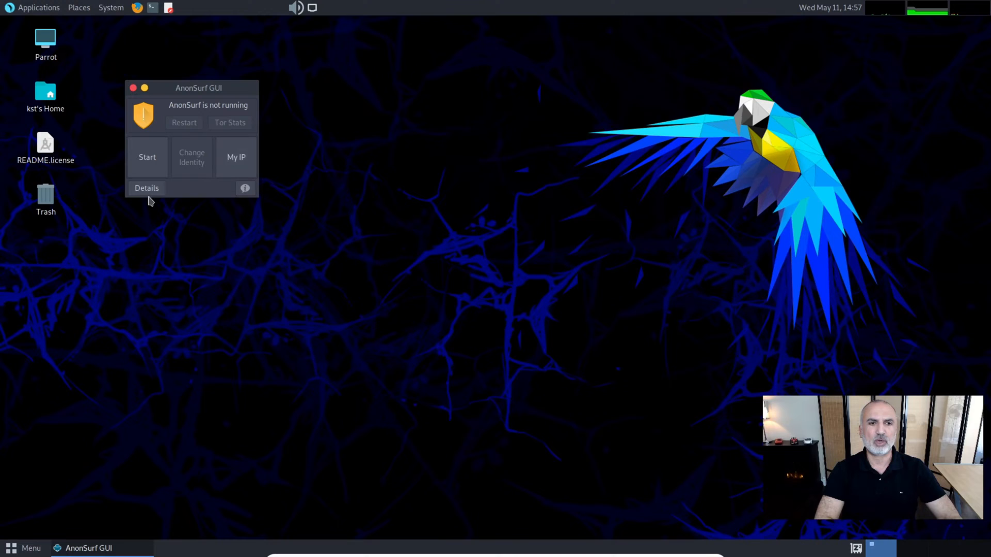
click(147, 156)
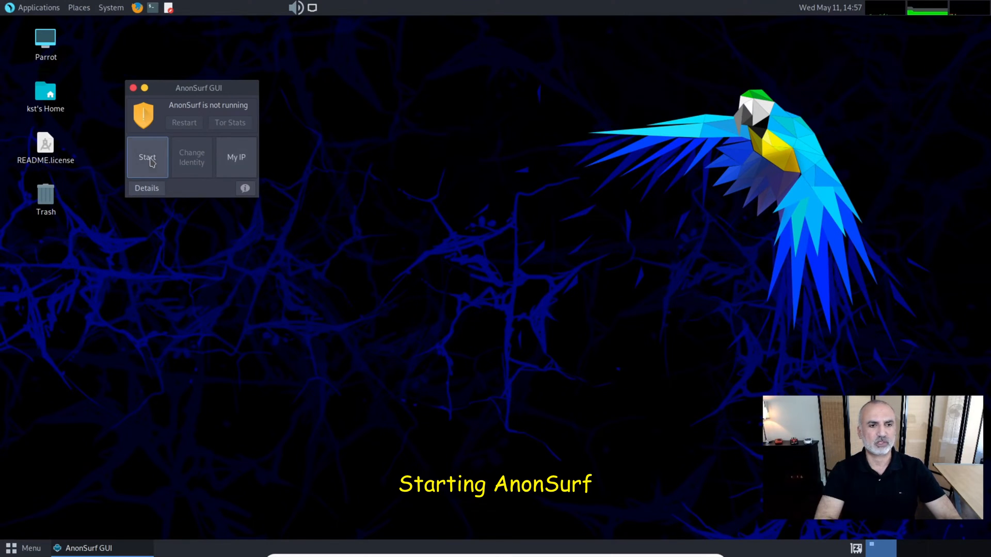
Start AnonSurf, choosing Kill for dangerous apps and authenticating with the password.
click(146, 157)
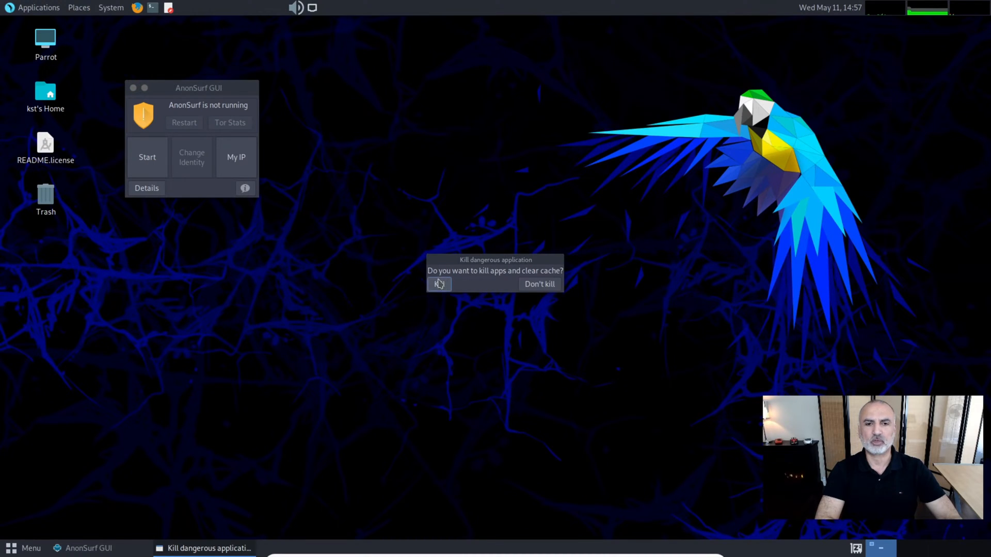
mouse_move(445, 309)
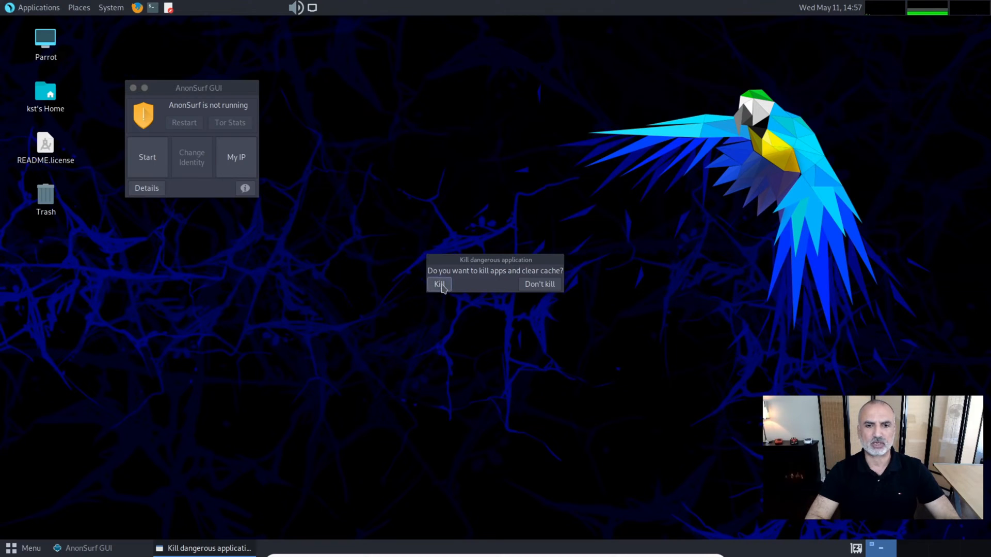
click(440, 284)
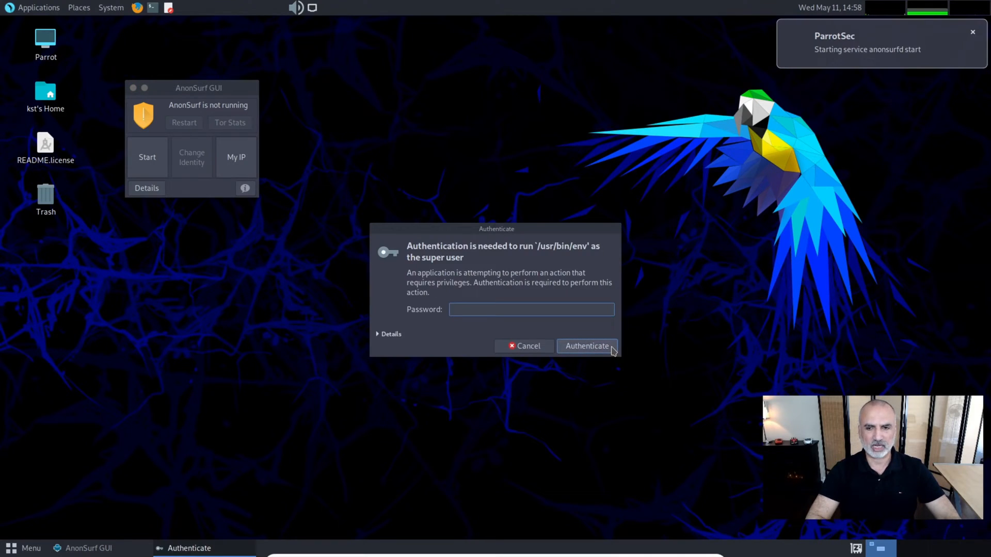
text(**)
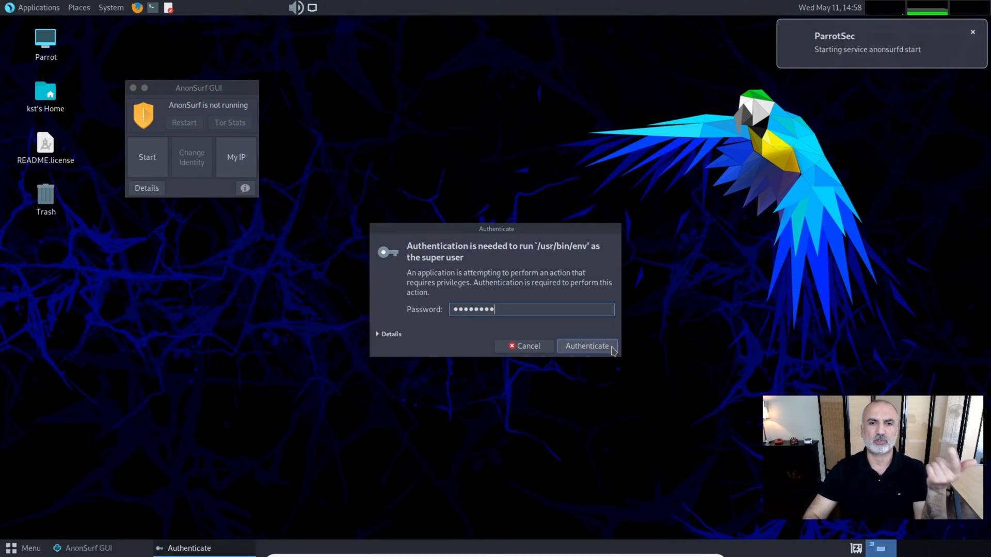
click(586, 346)
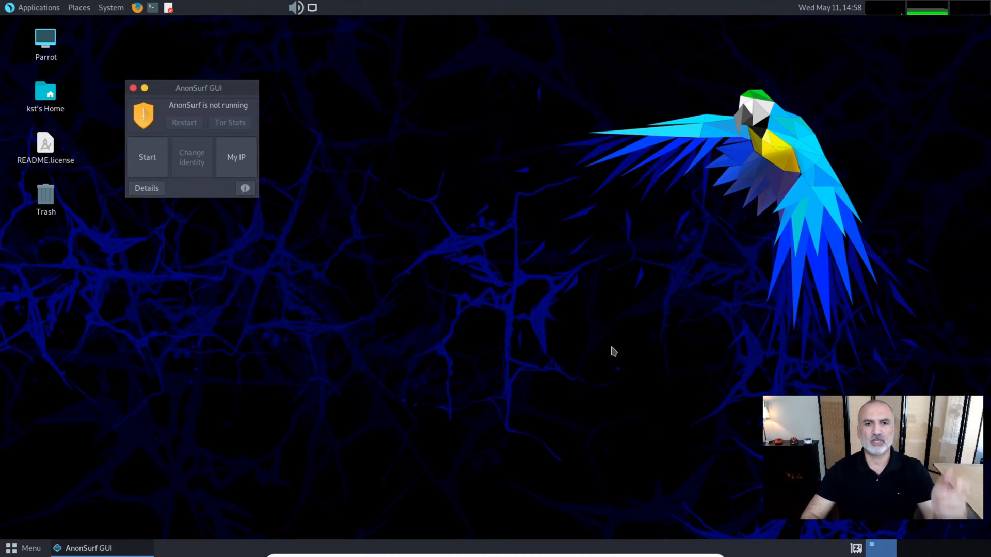
click(147, 157)
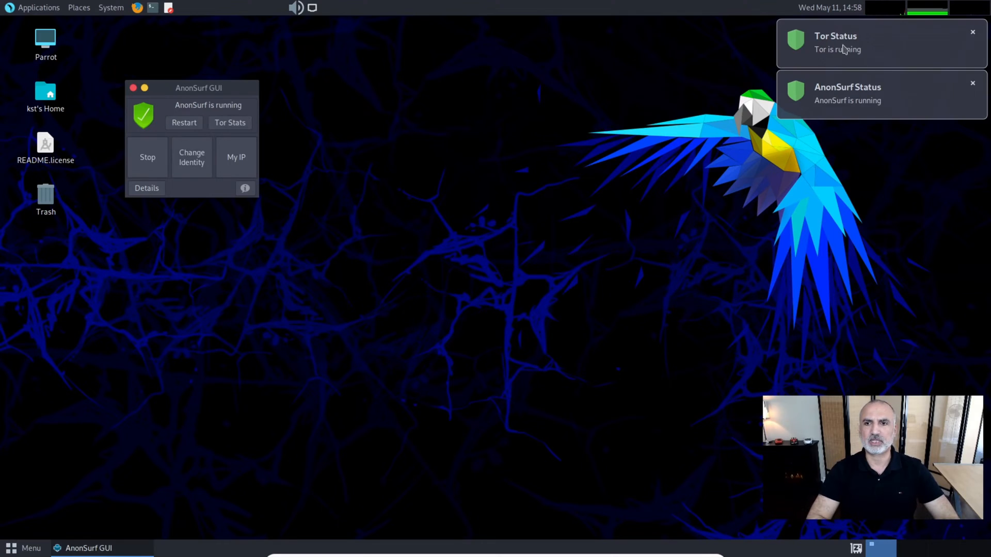
mouse_move(854, 105)
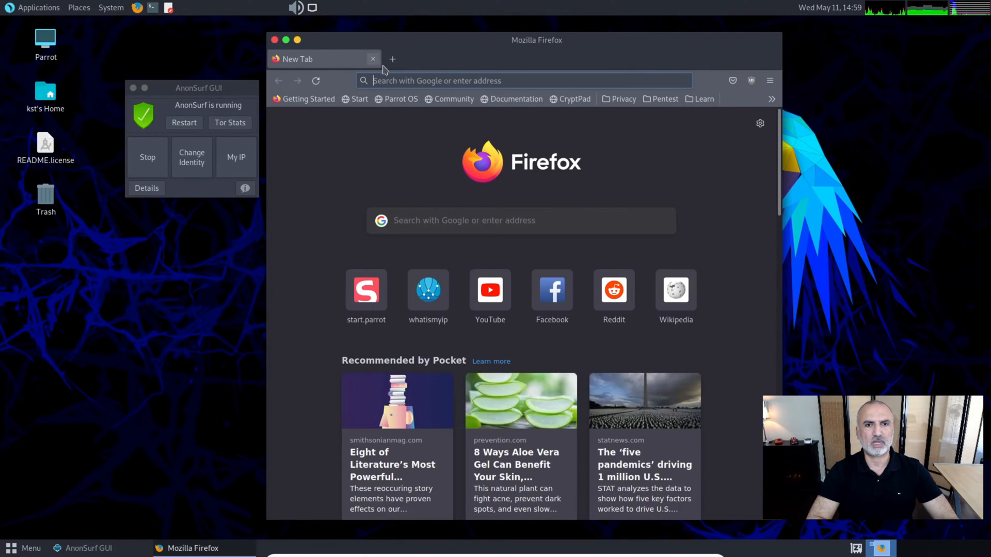
Load whatismyip.com in the address bar to see the new Tor exit address.
click(524, 80)
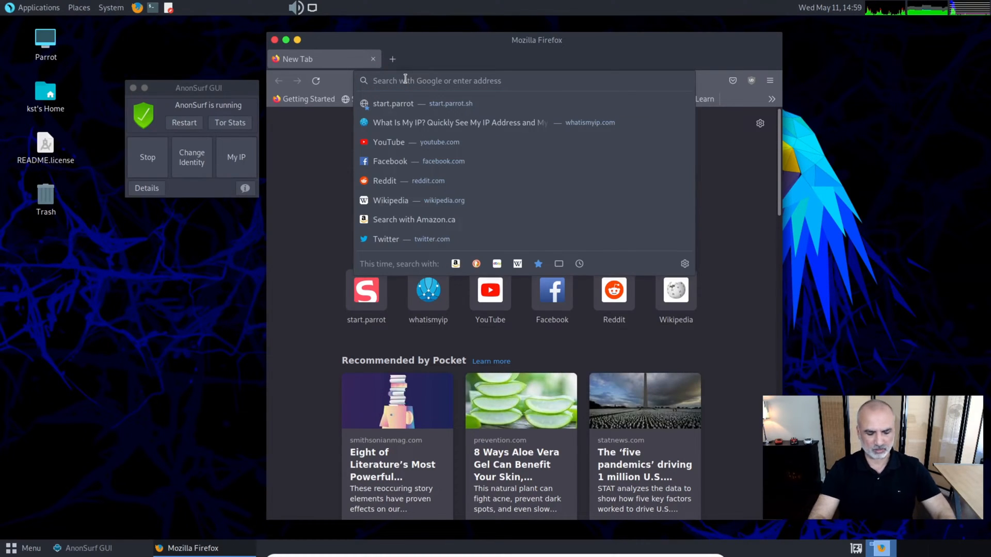
text(whatismyip.com/)
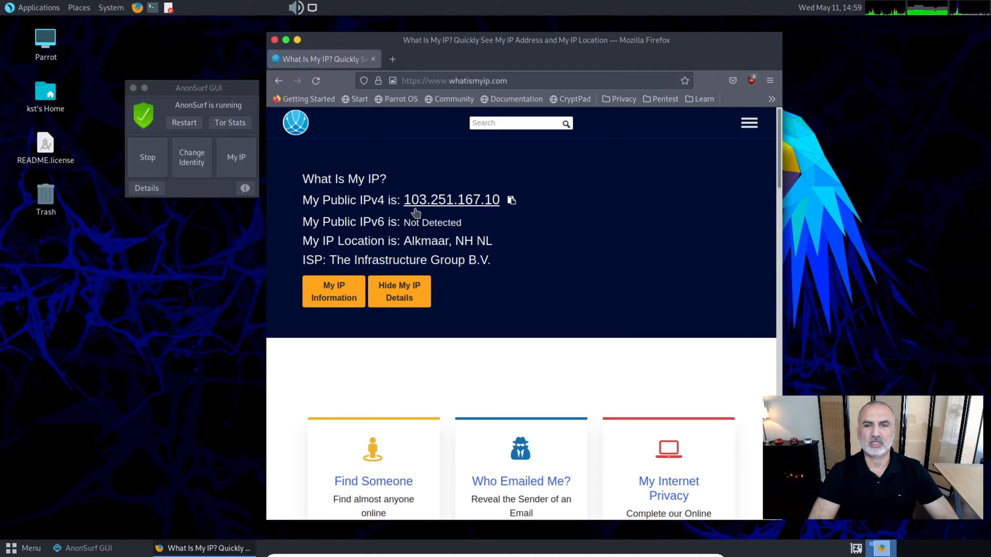
mouse_move(523, 214)
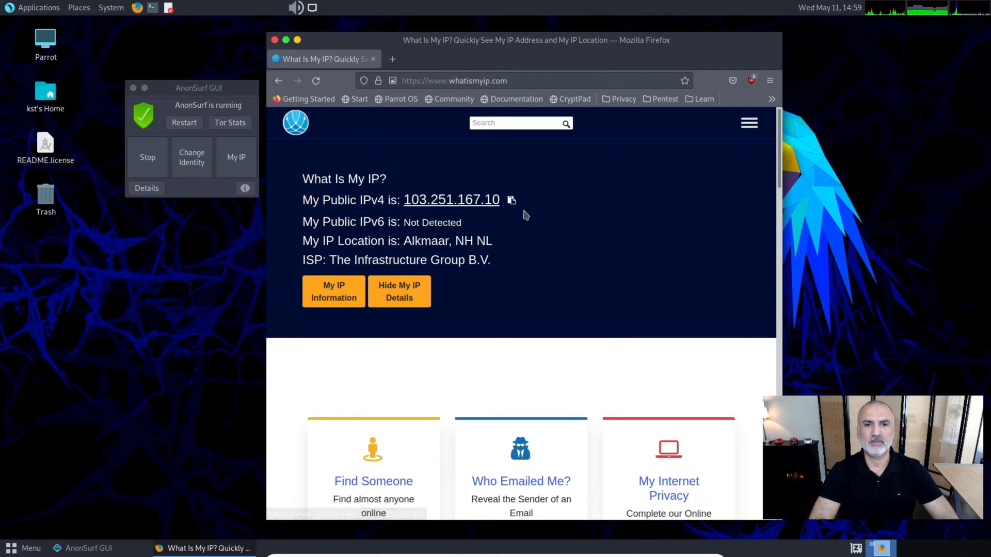
mouse_move(555, 249)
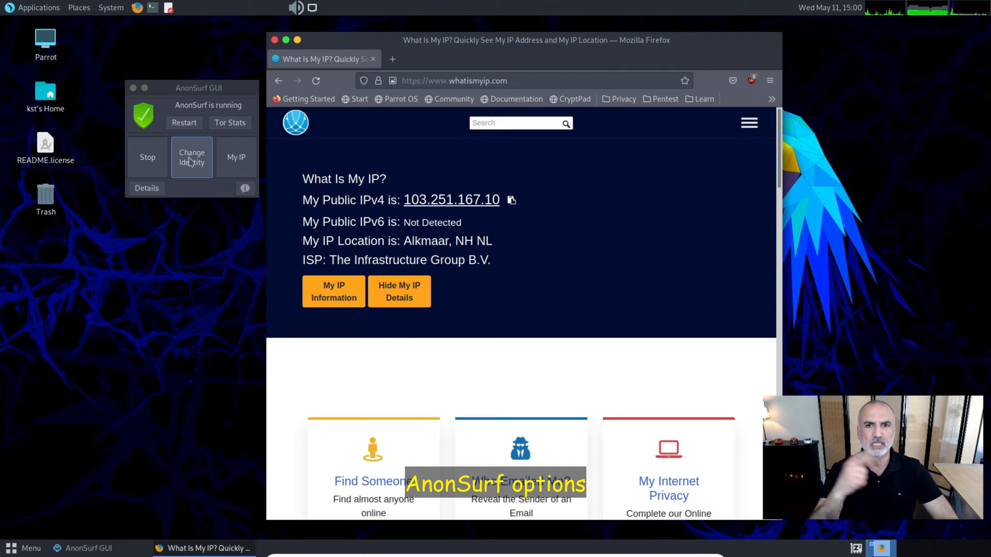
mouse_move(202, 209)
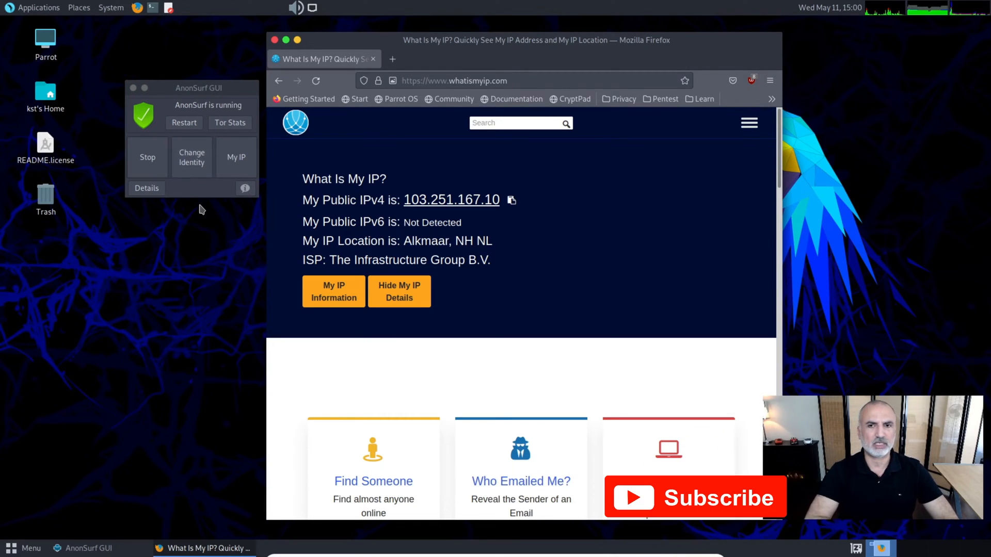
Request a new identity with Change Identity and reload whatismyip.com.
click(192, 157)
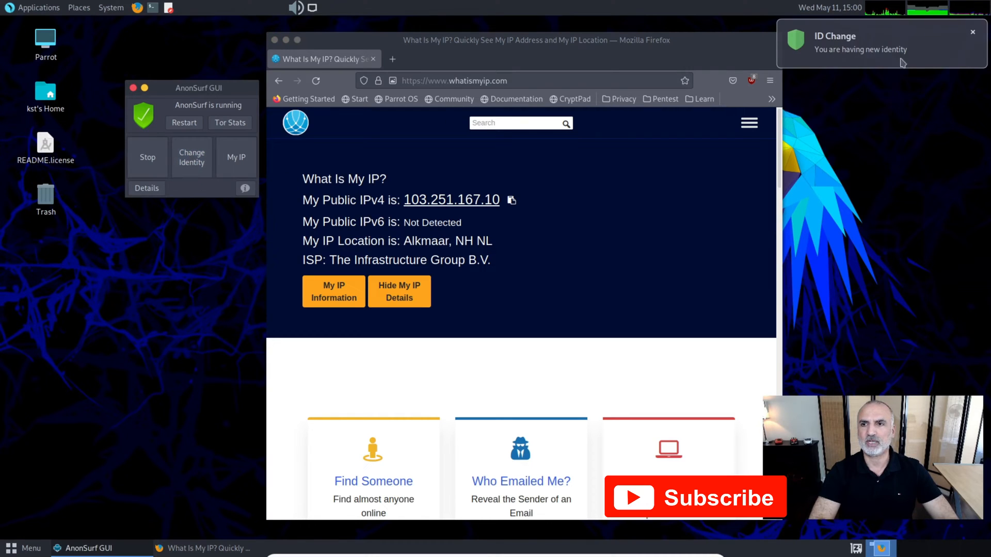
mouse_move(697, 63)
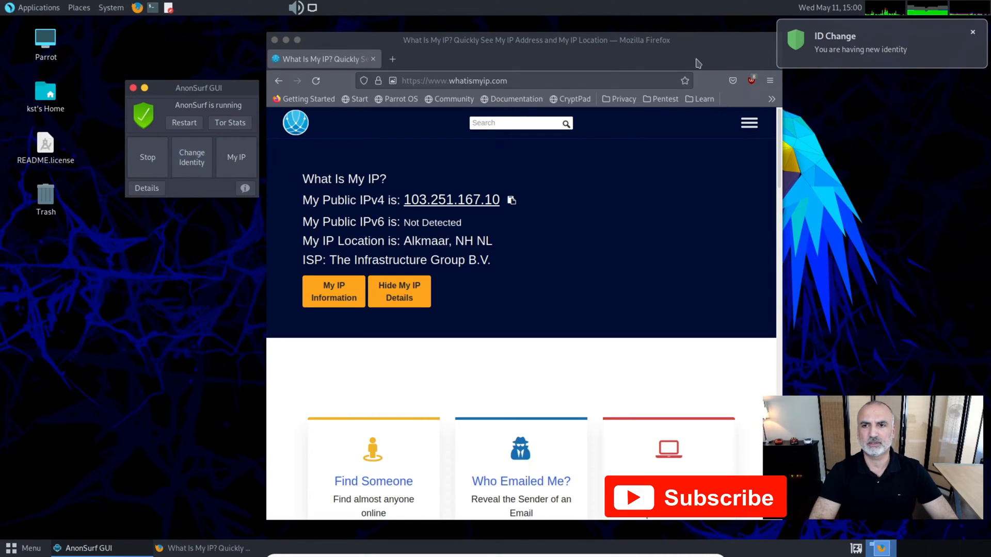
mouse_move(687, 152)
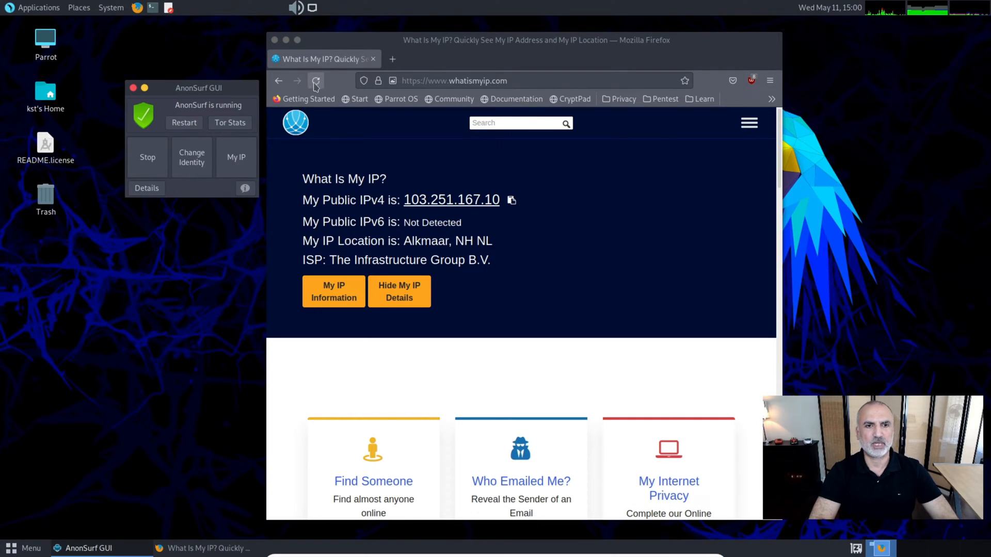
click(316, 81)
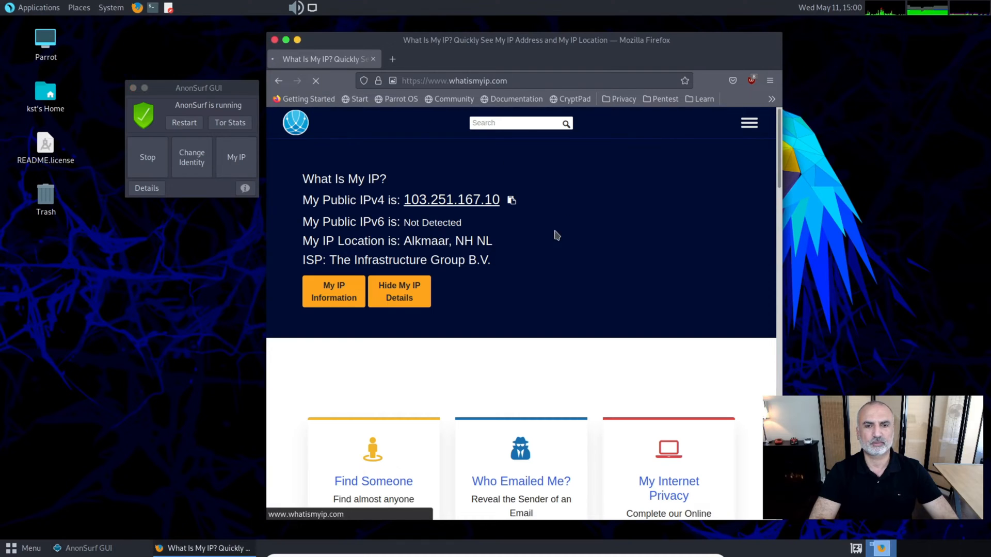
click(316, 80)
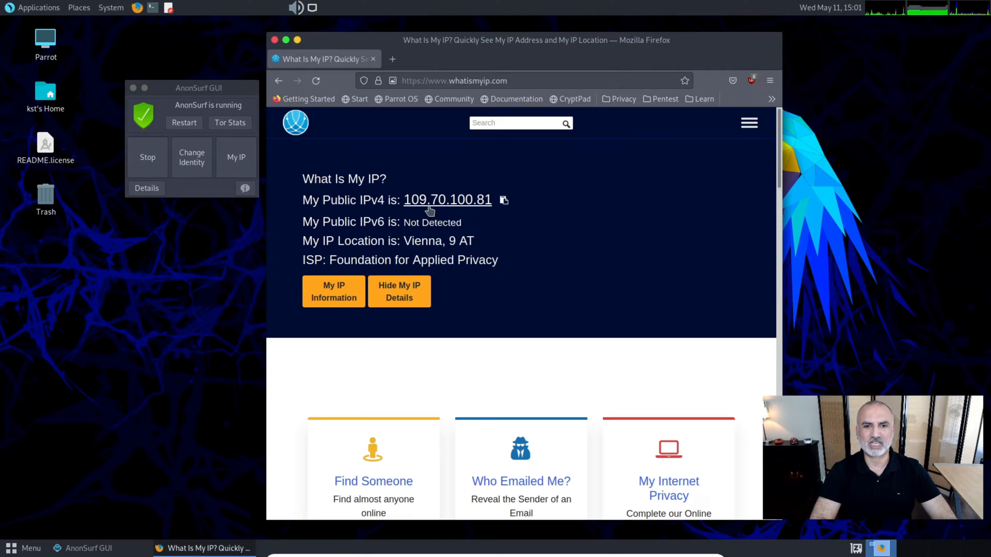
mouse_move(524, 221)
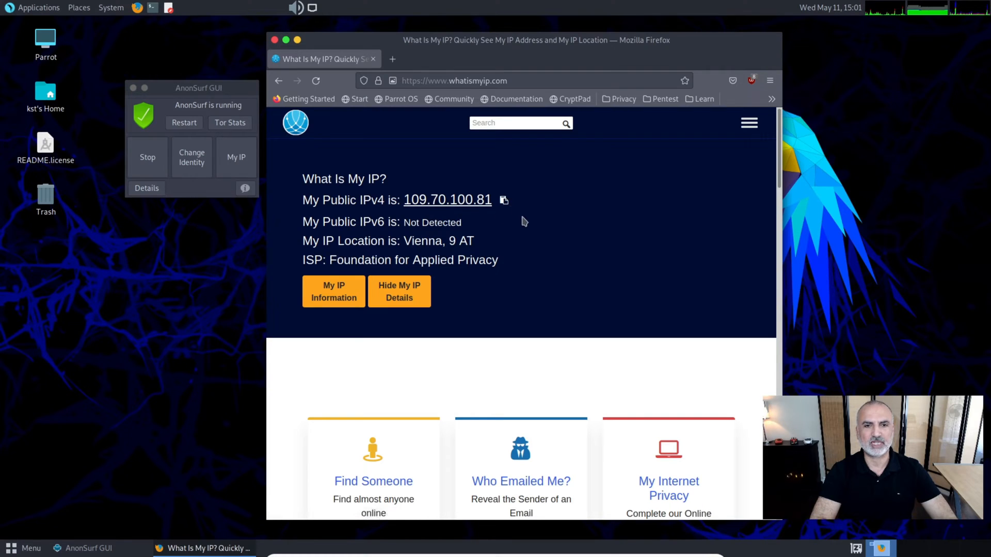
mouse_move(408, 241)
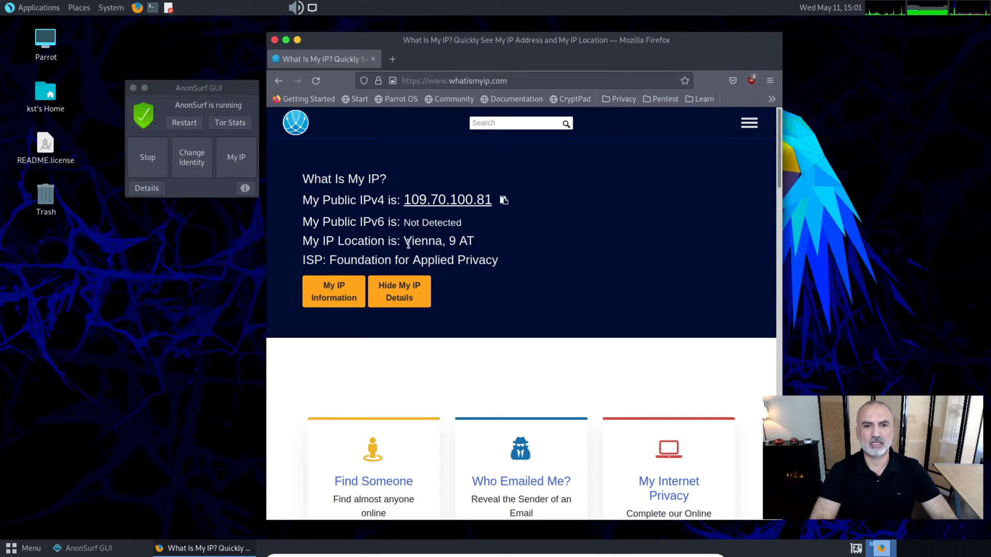
mouse_move(238, 217)
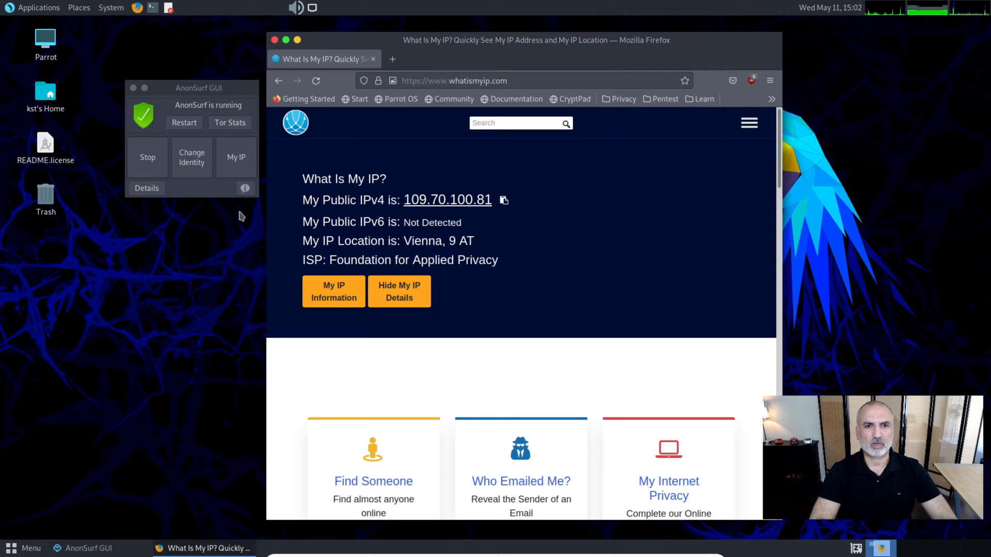
mouse_move(193, 188)
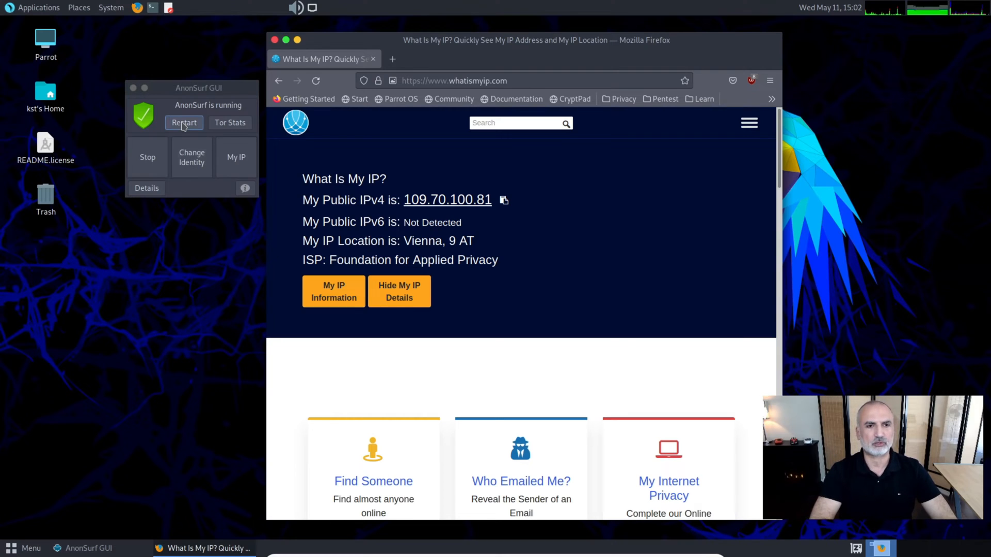
Restart AnonSurf, check My IP, and bring up the Tor bandwidth statistics.
click(183, 123)
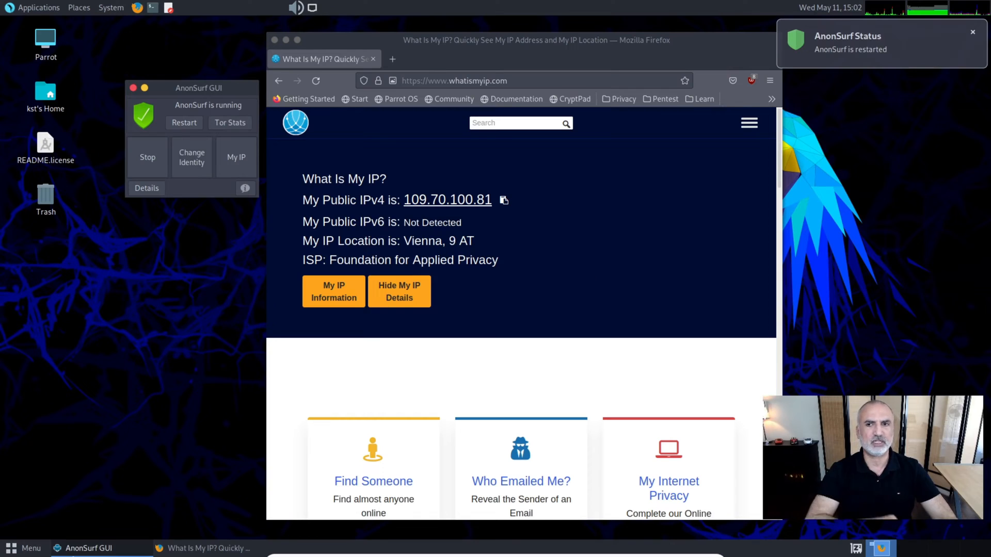
click(235, 157)
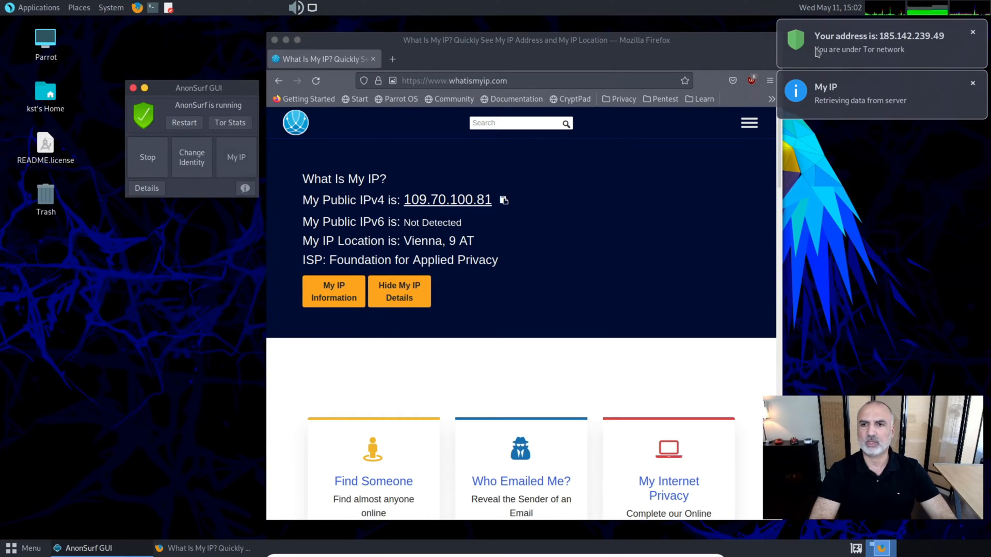
mouse_move(249, 110)
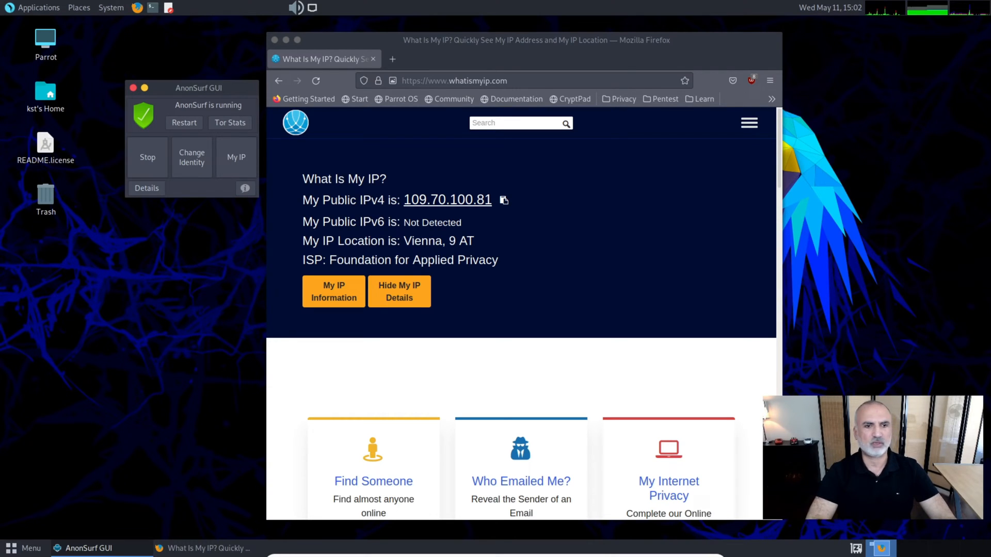
mouse_move(229, 123)
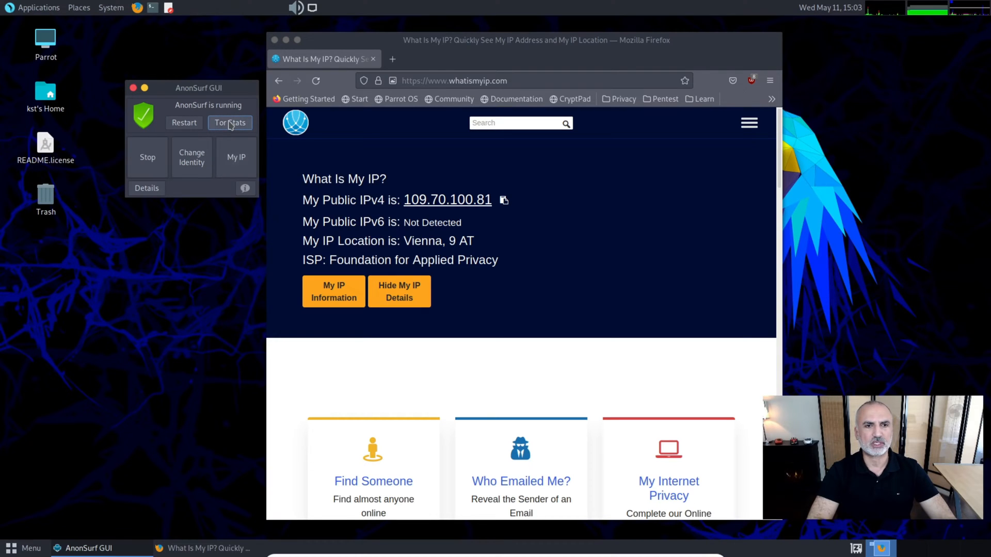
click(229, 123)
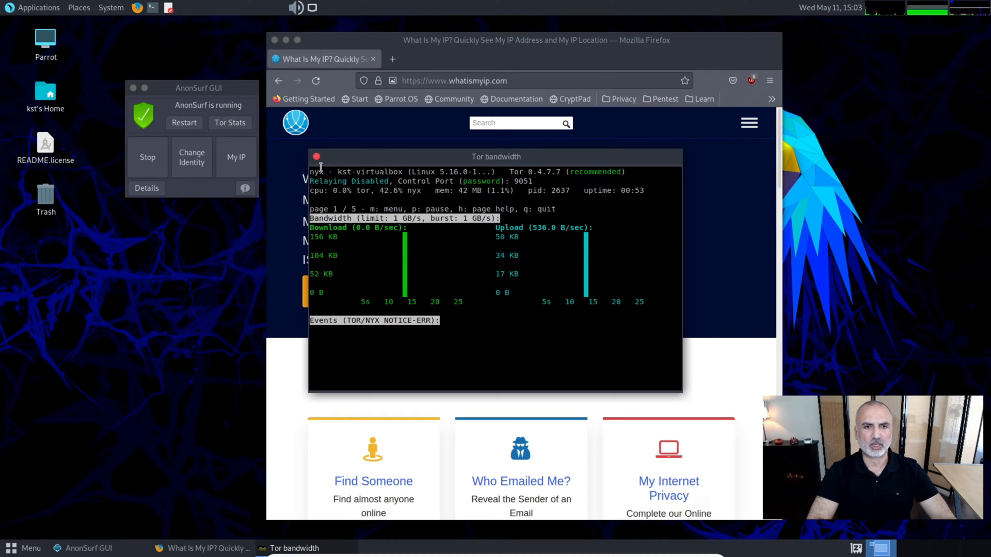
click(315, 156)
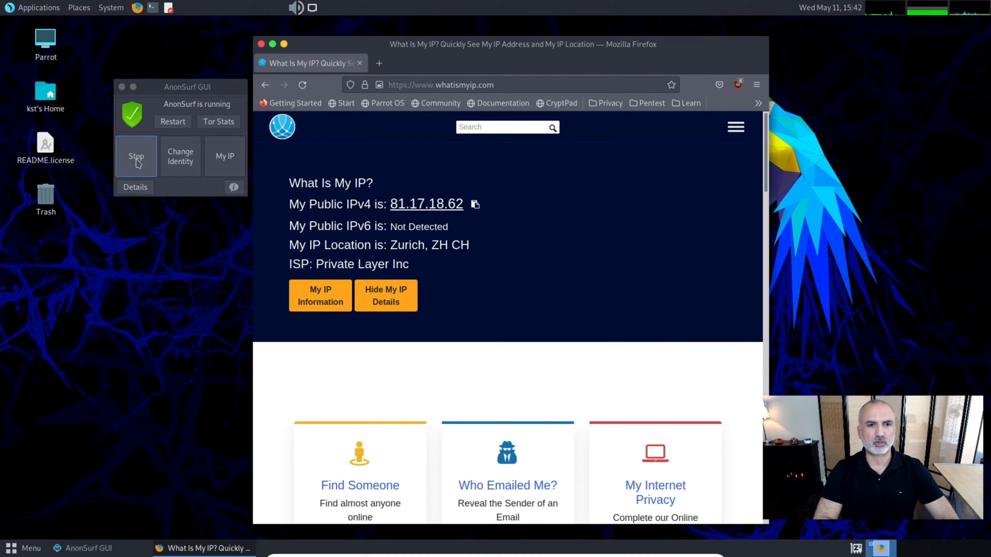
Stop AnonSurf with password authentication and kill risky applications.
click(136, 156)
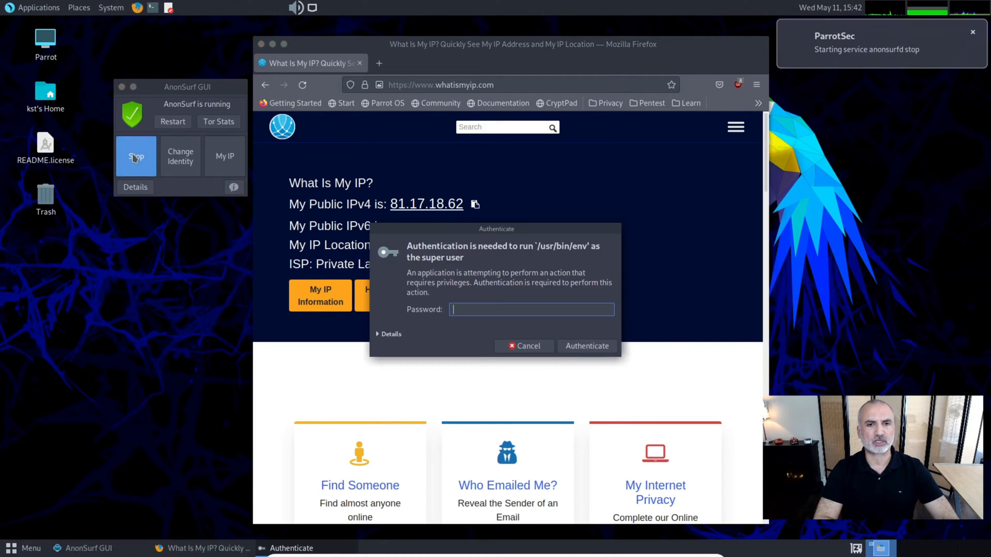
text(••)
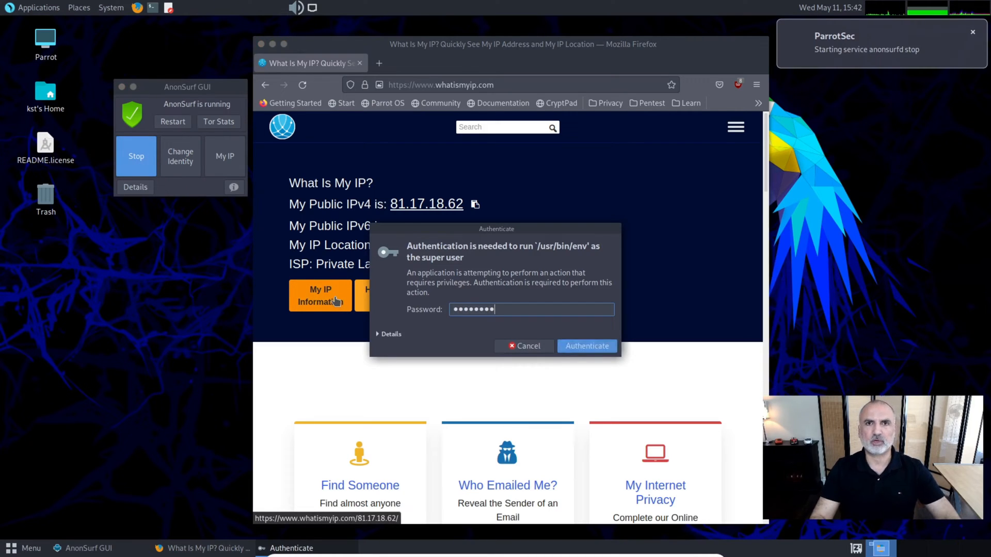
click(586, 346)
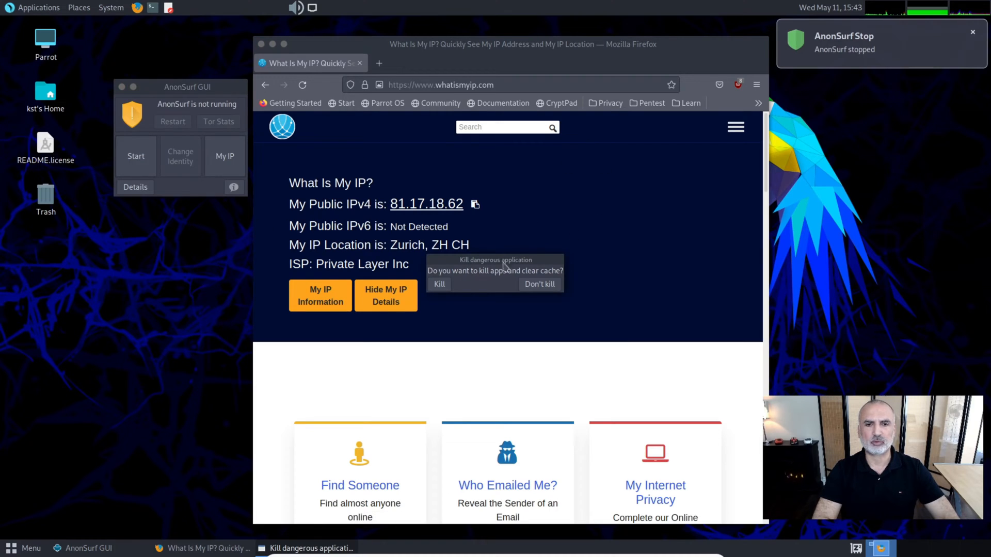
mouse_move(462, 289)
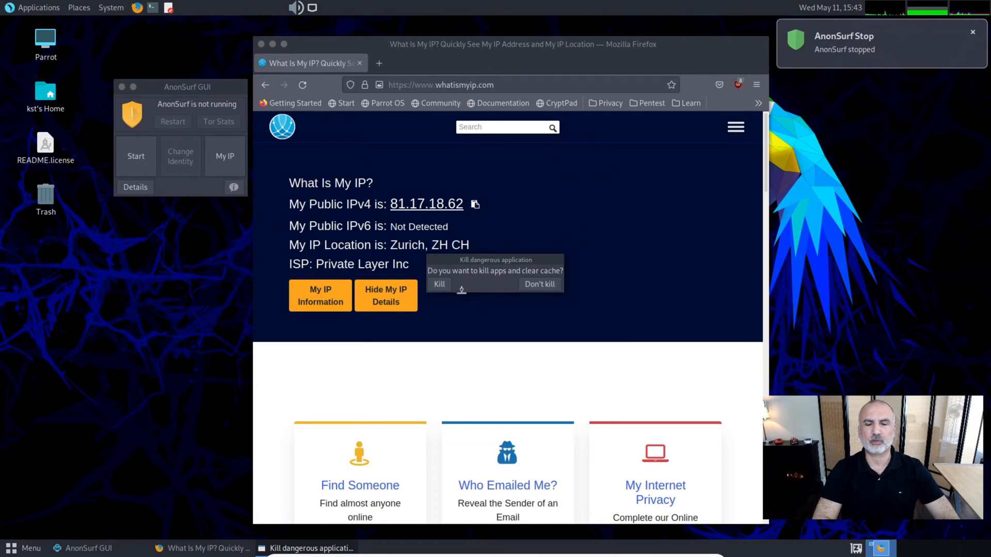
mouse_move(440, 283)
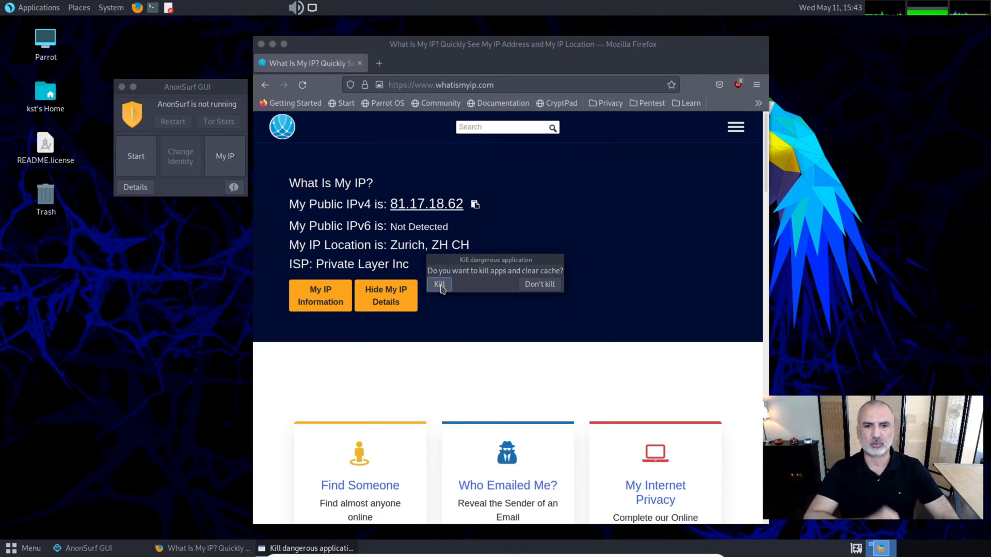
click(440, 284)
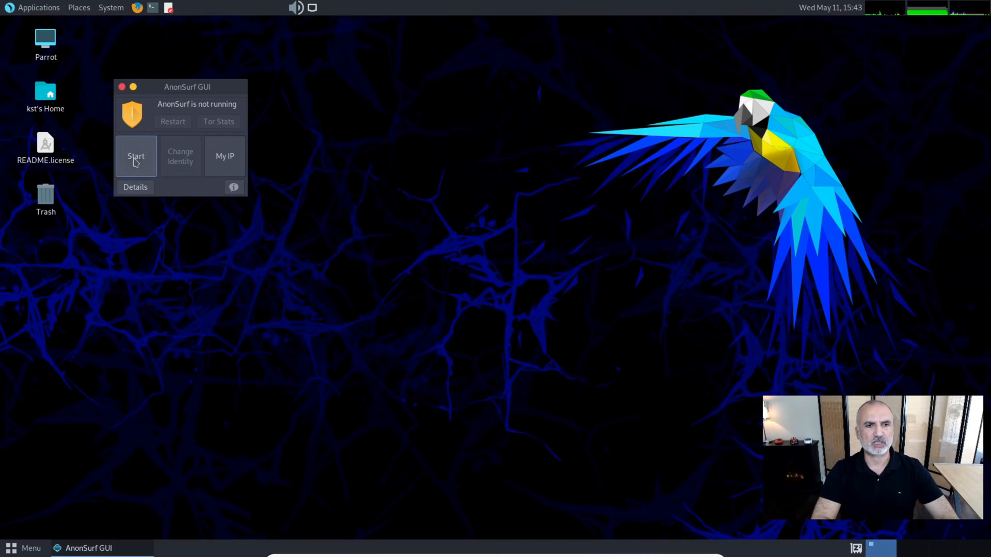
Start AnonSurf again, answering the kill-apps prompt and authenticating.
click(135, 155)
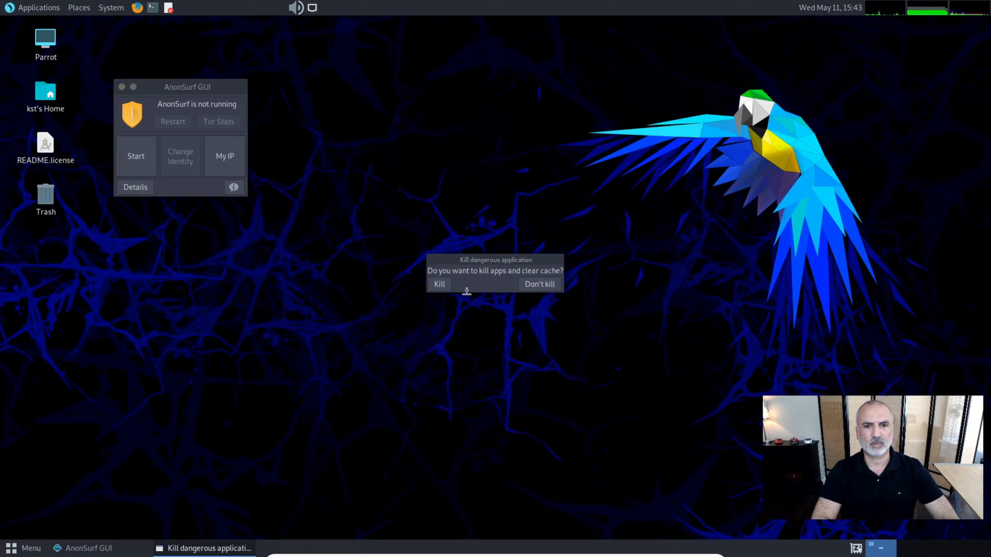
click(438, 284)
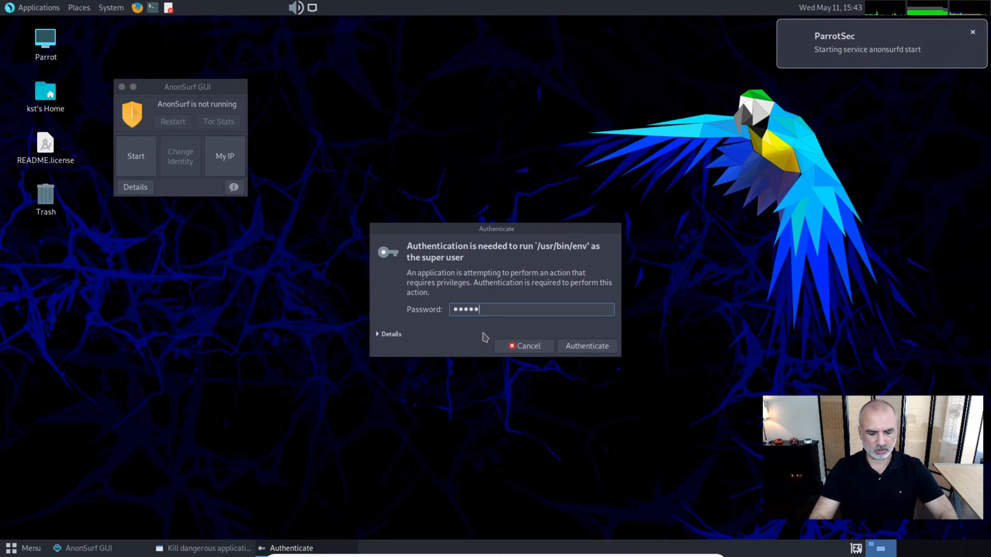
click(585, 346)
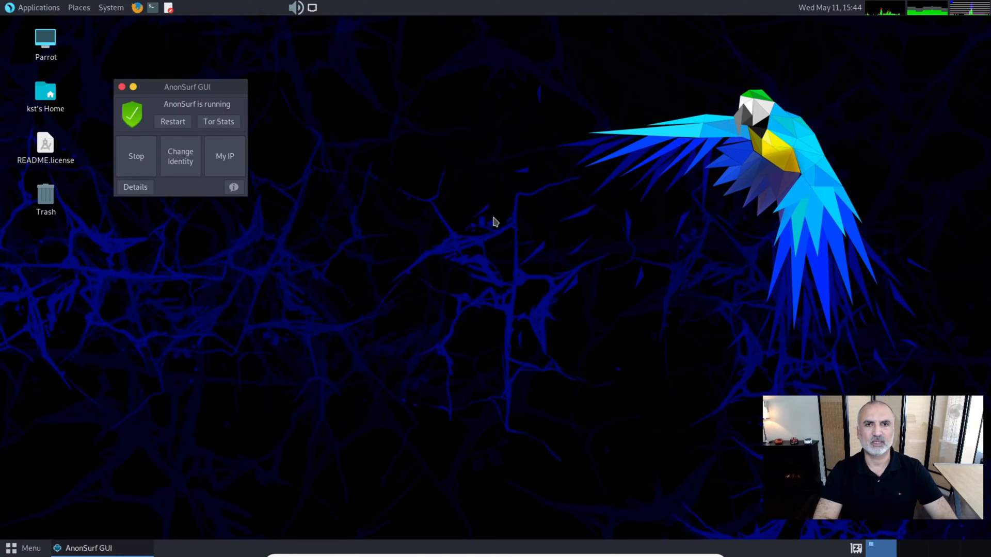
mouse_move(135, 200)
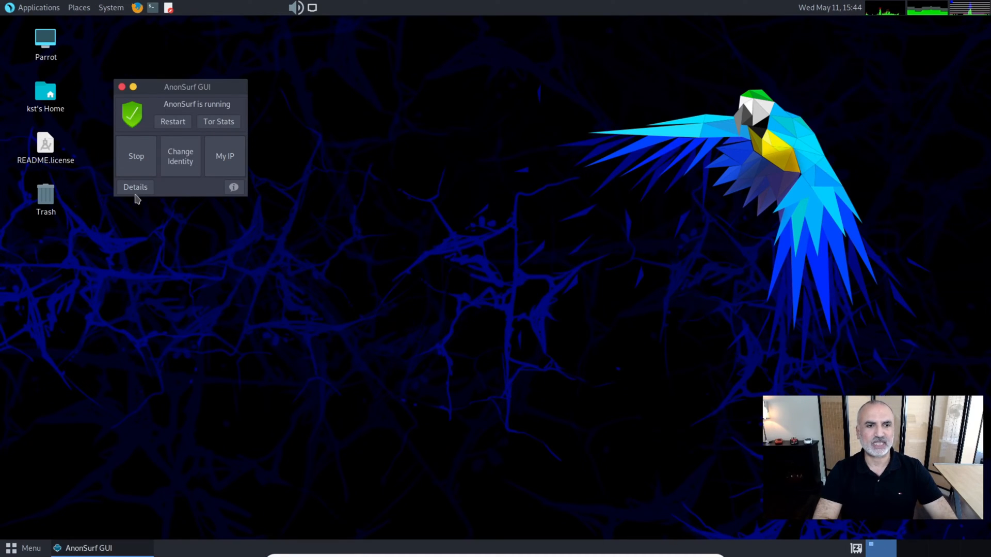
Enable AnonSurf's Boot Option in the details view and authenticate with the password.
click(135, 187)
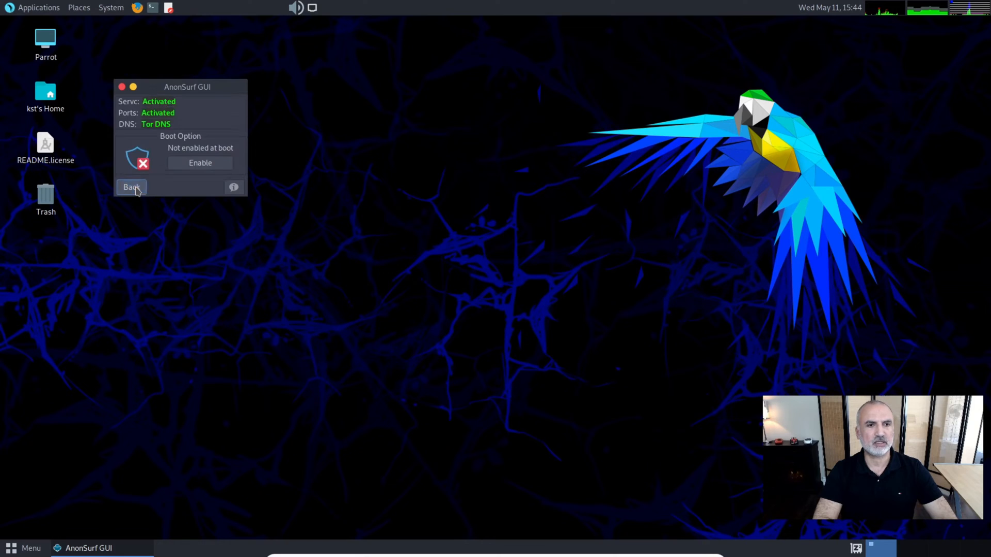
mouse_move(199, 111)
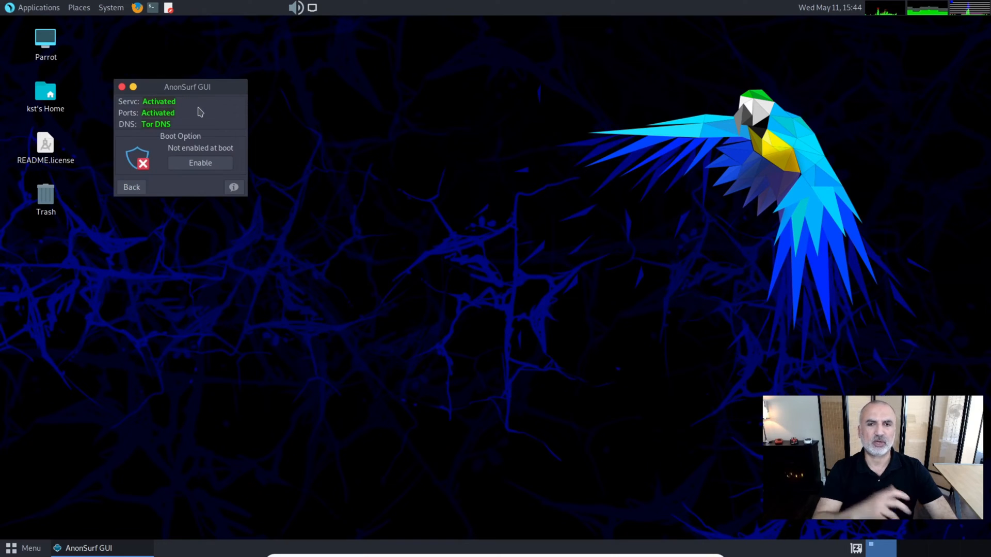
mouse_move(200, 137)
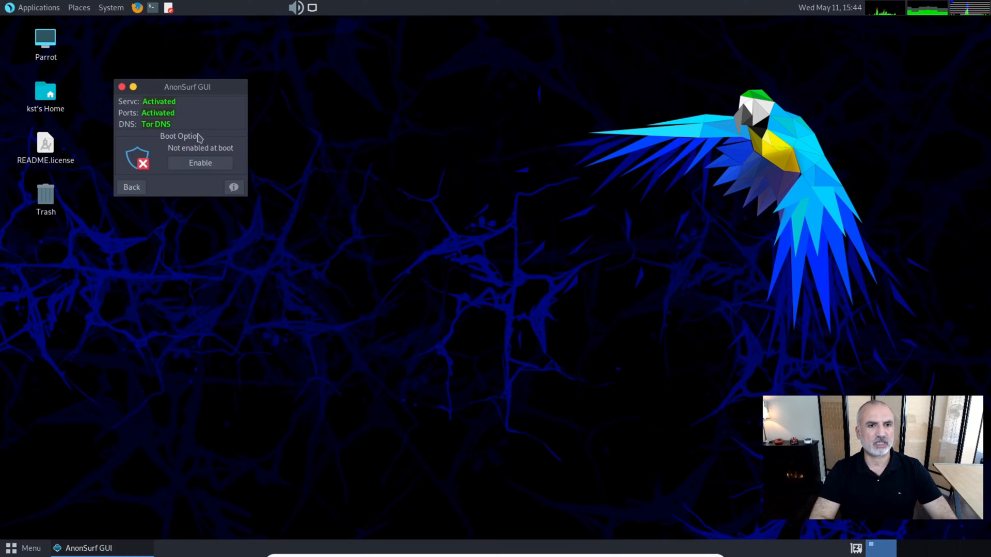
mouse_move(163, 172)
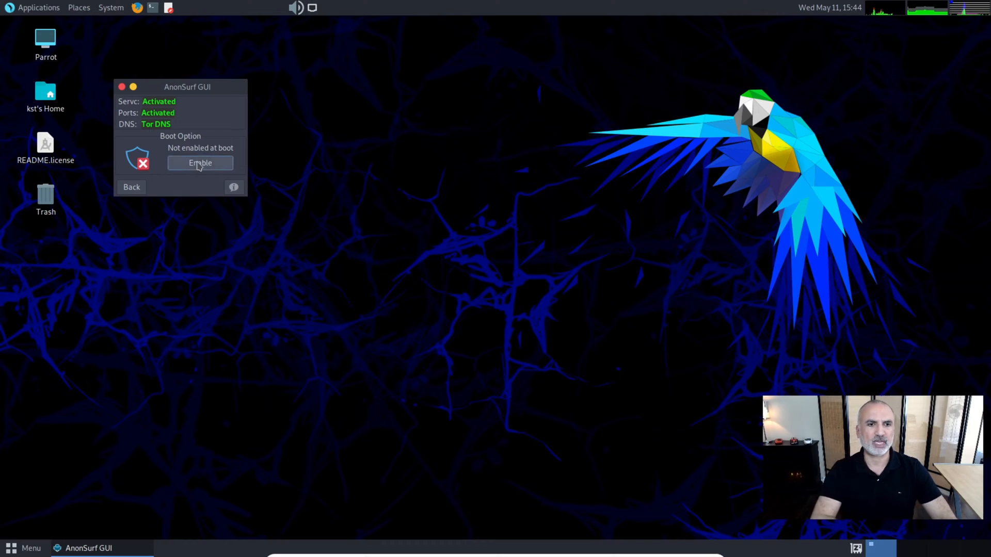
click(200, 163)
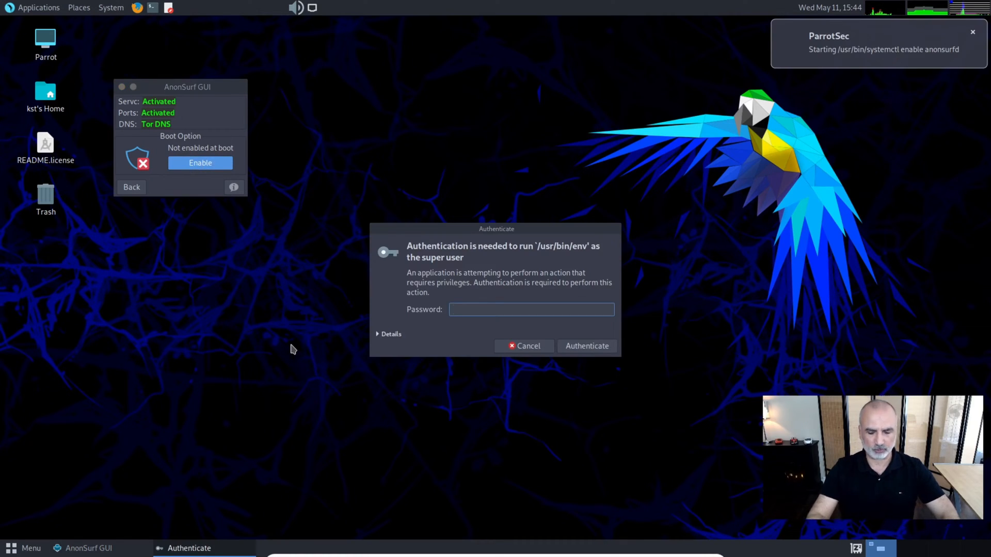
click(586, 346)
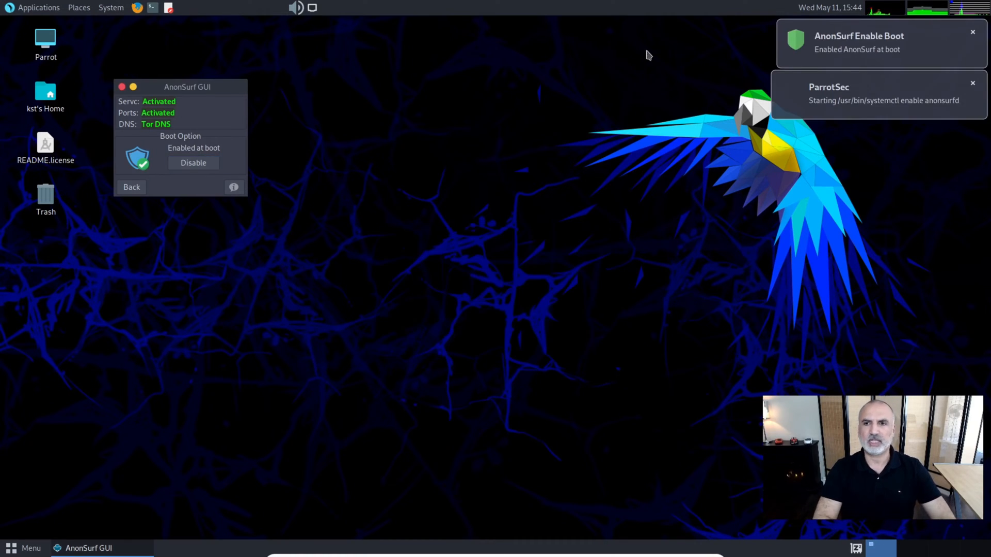
mouse_move(882, 57)
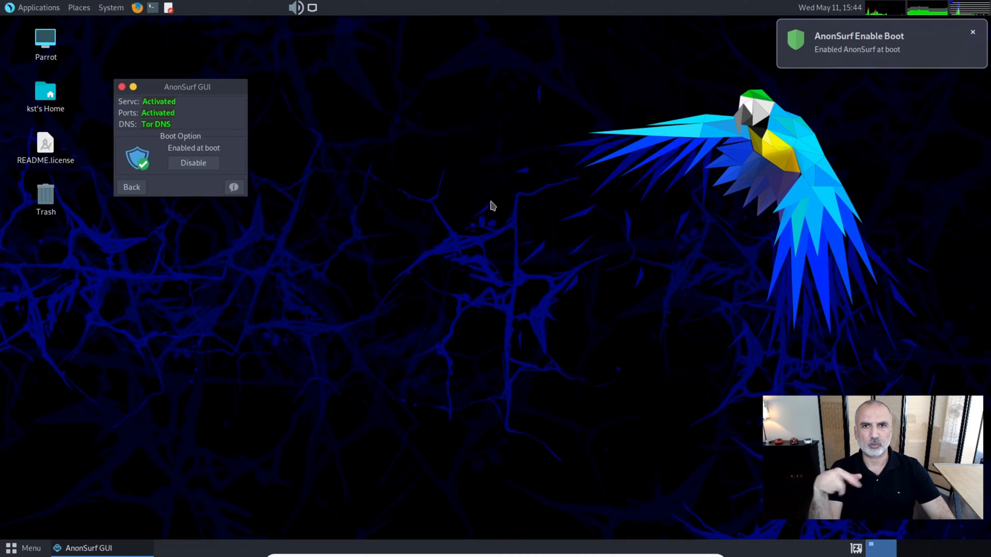
mouse_move(489, 204)
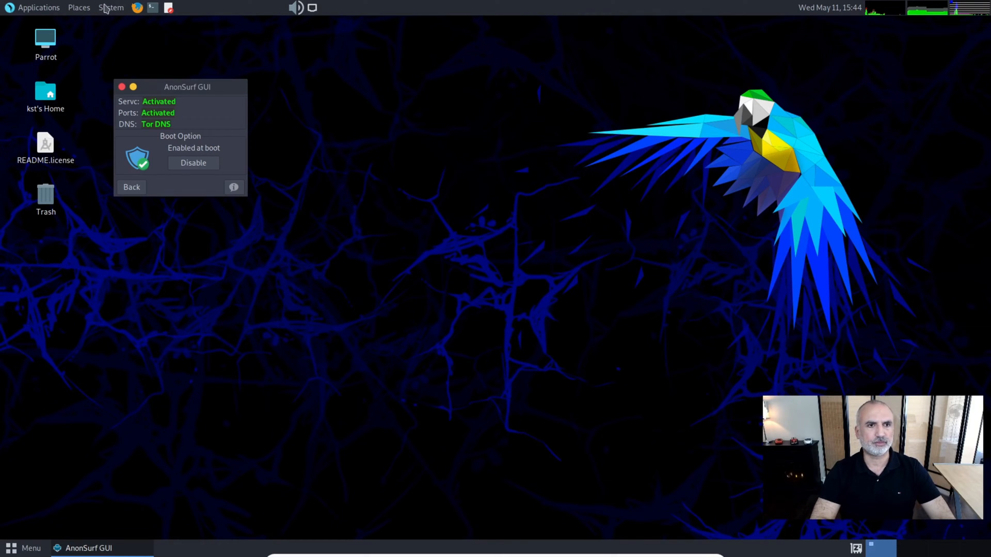
Restart Parrot OS from System > Shut Down and log back in with the password.
click(112, 7)
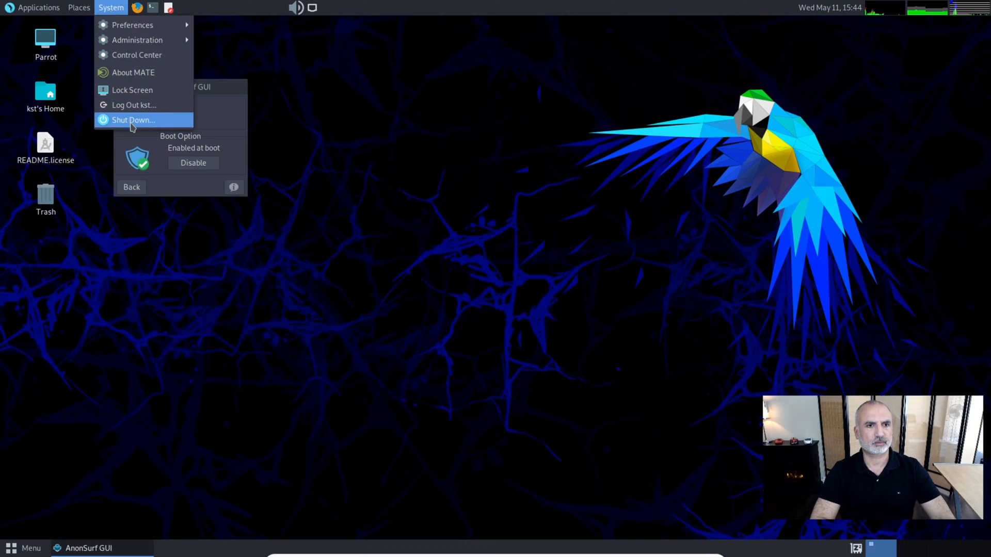
click(133, 119)
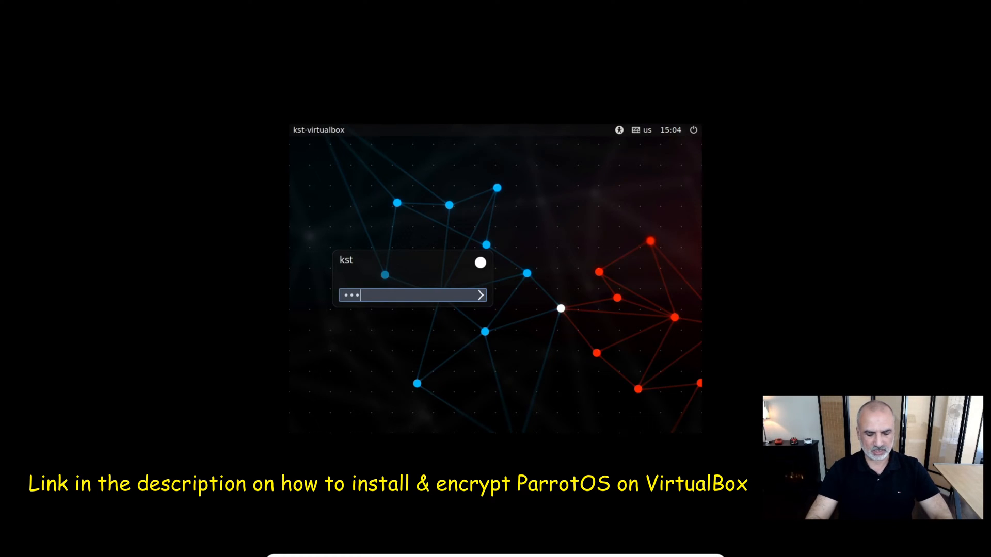
click(480, 295)
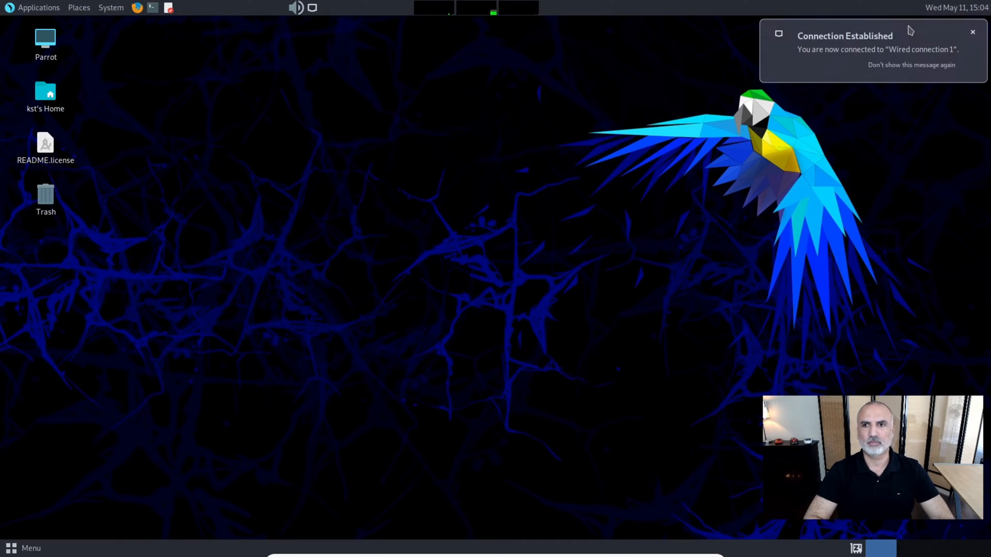
mouse_move(317, 190)
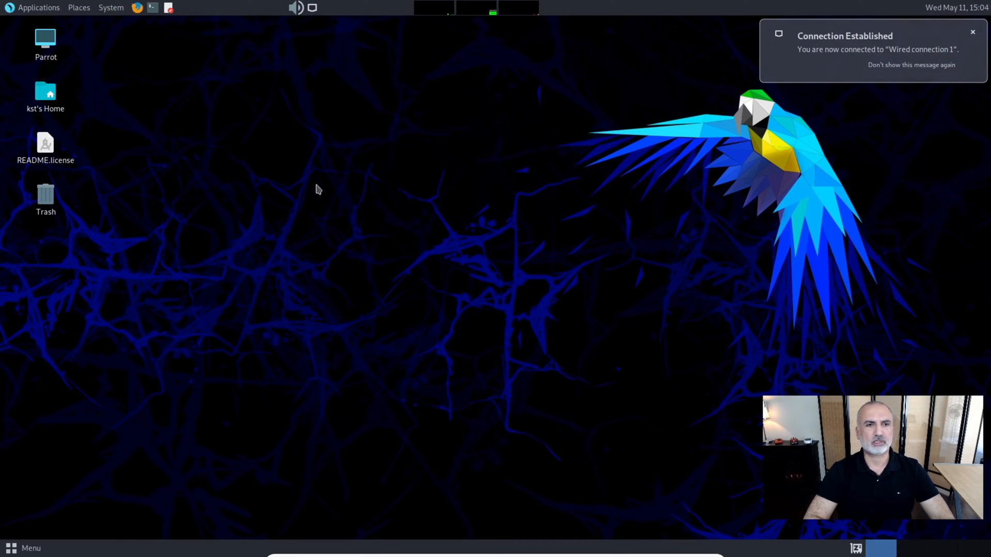
mouse_move(7, 32)
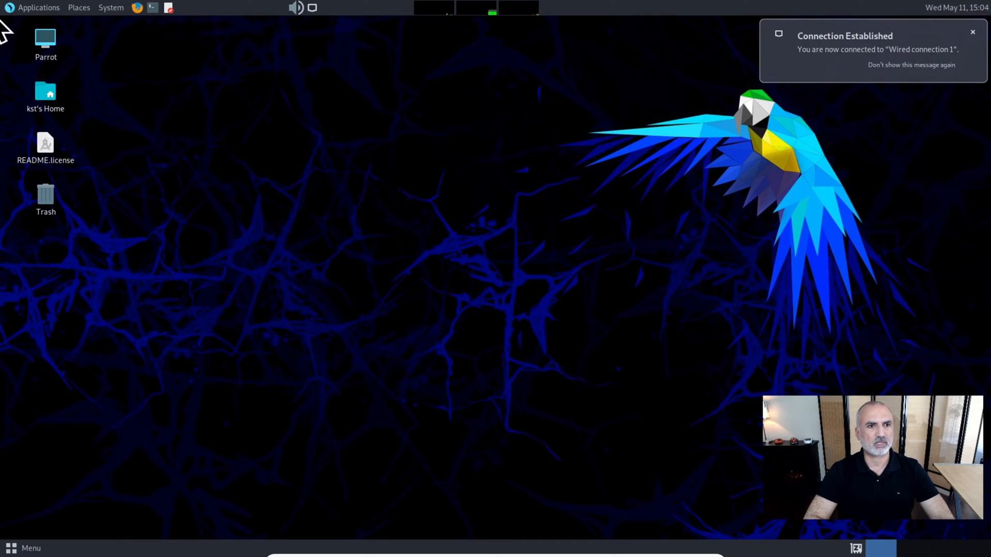
mouse_move(106, 7)
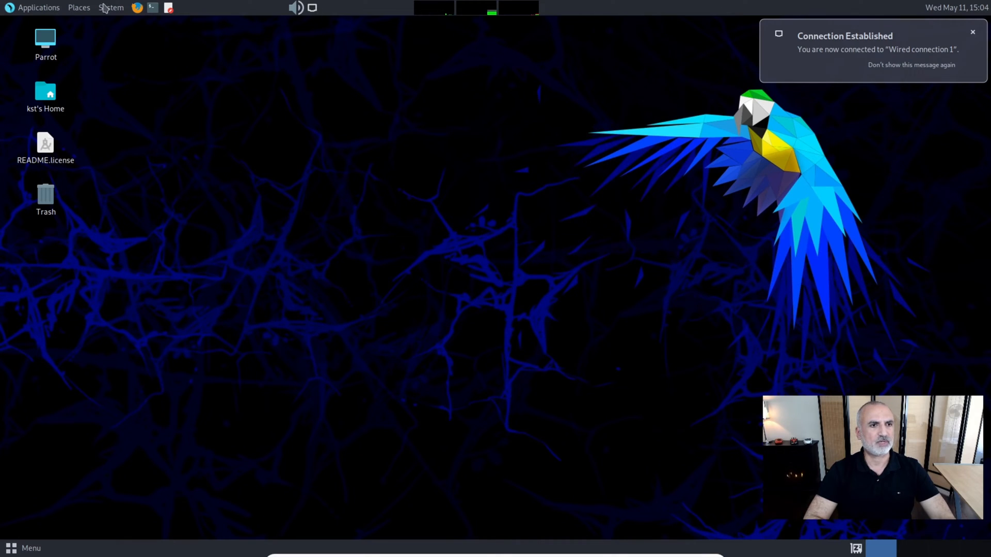
Launch AnonSurf GUI from Applications > Privacy > Anon Surf and move its window top-left.
click(38, 7)
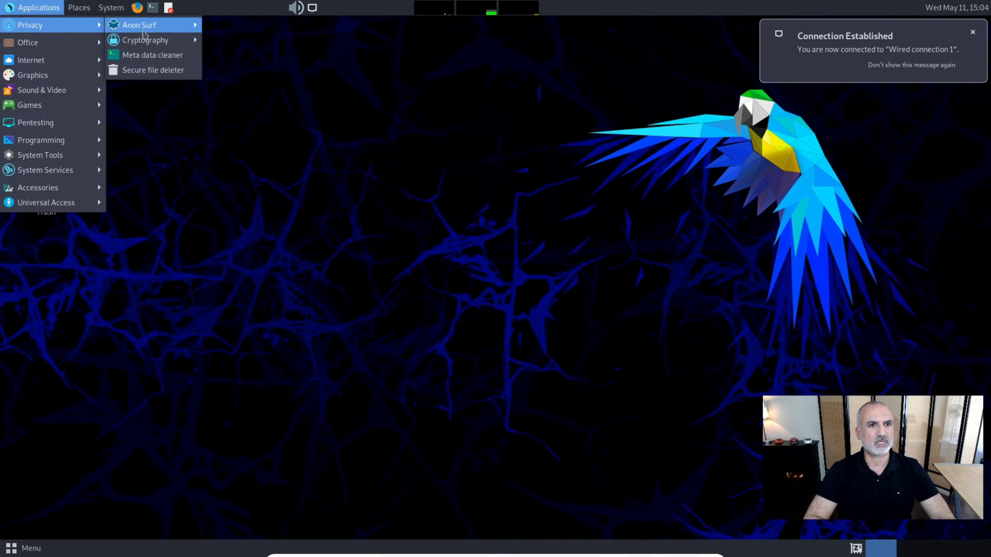
click(139, 25)
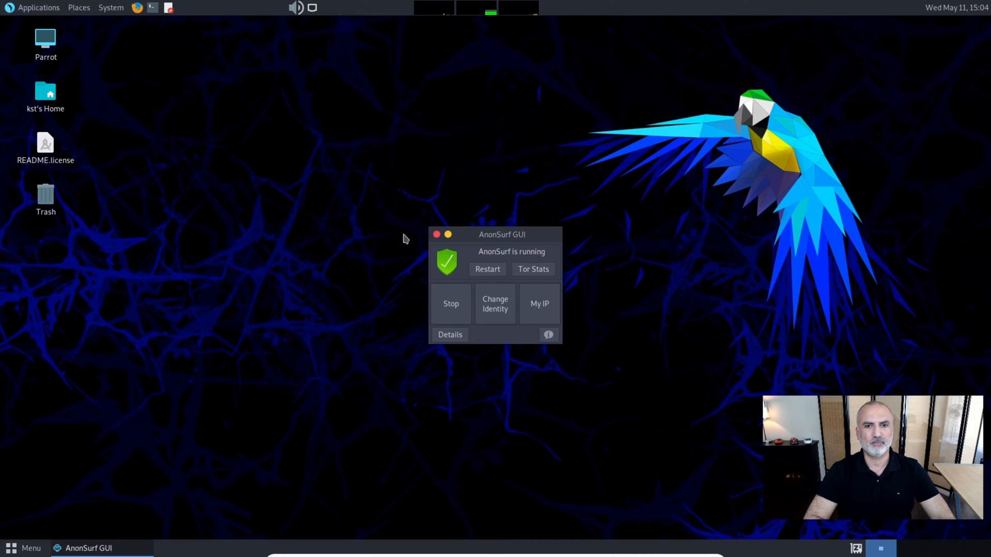
mouse_move(495, 259)
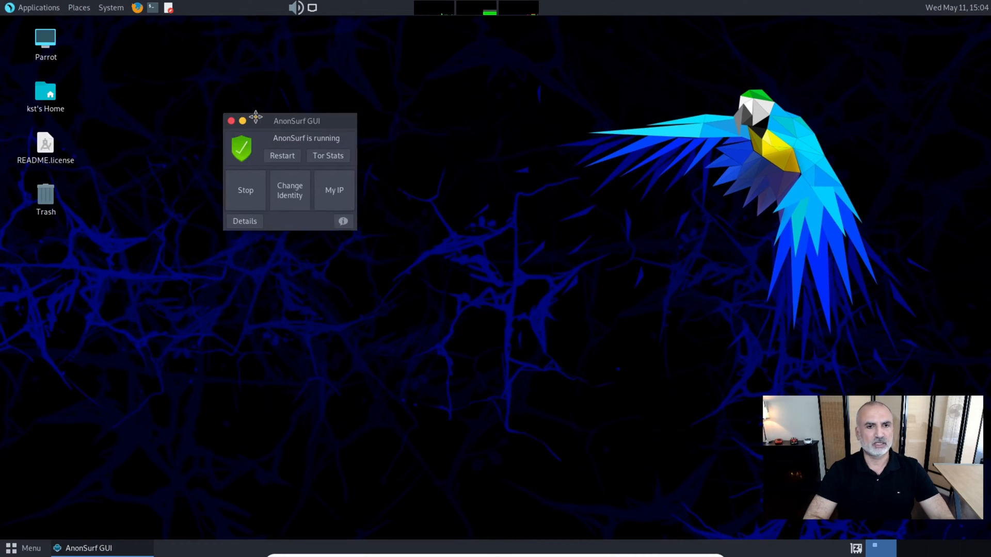
drag(296, 121, 214, 84)
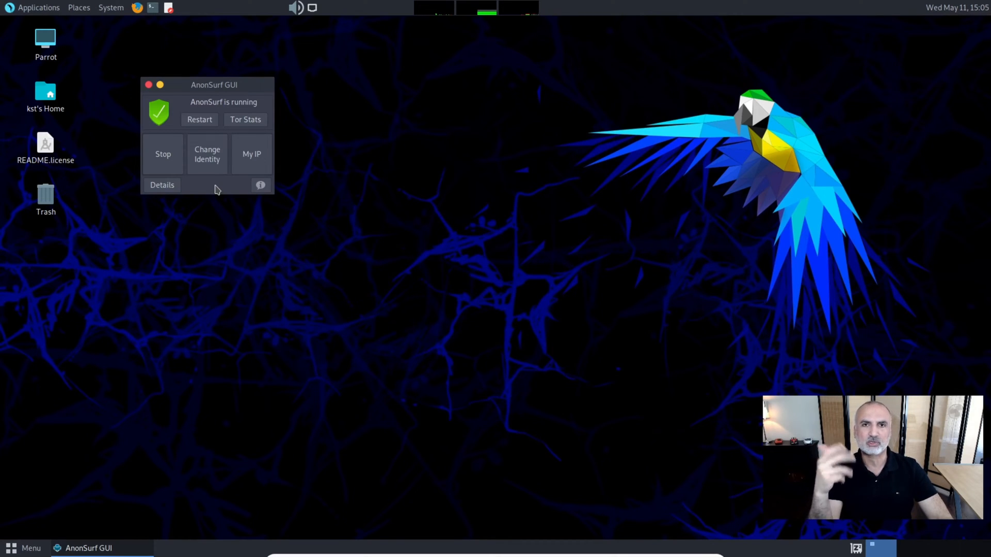
mouse_move(193, 194)
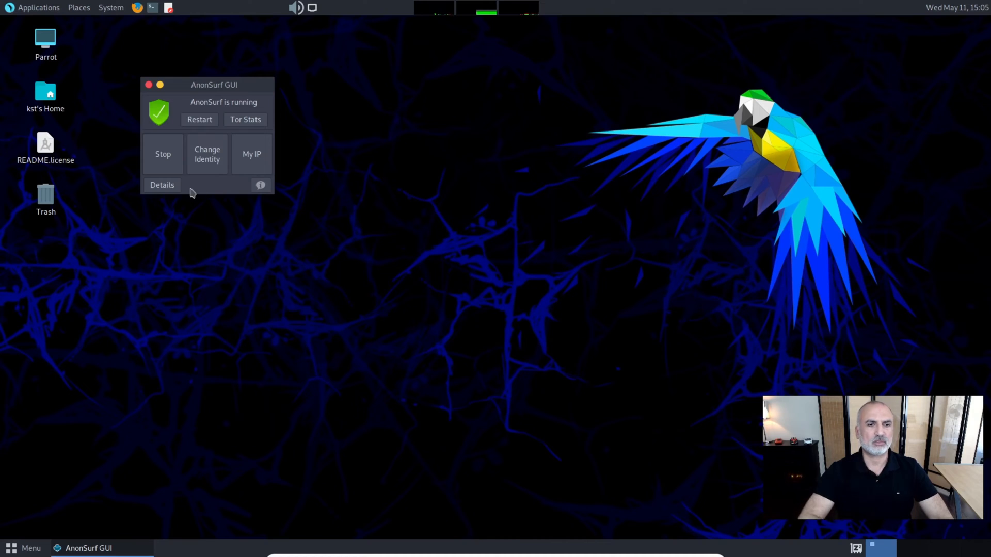
Disable AnonSurf's Boot Option in the details view and authenticate with the password.
click(162, 185)
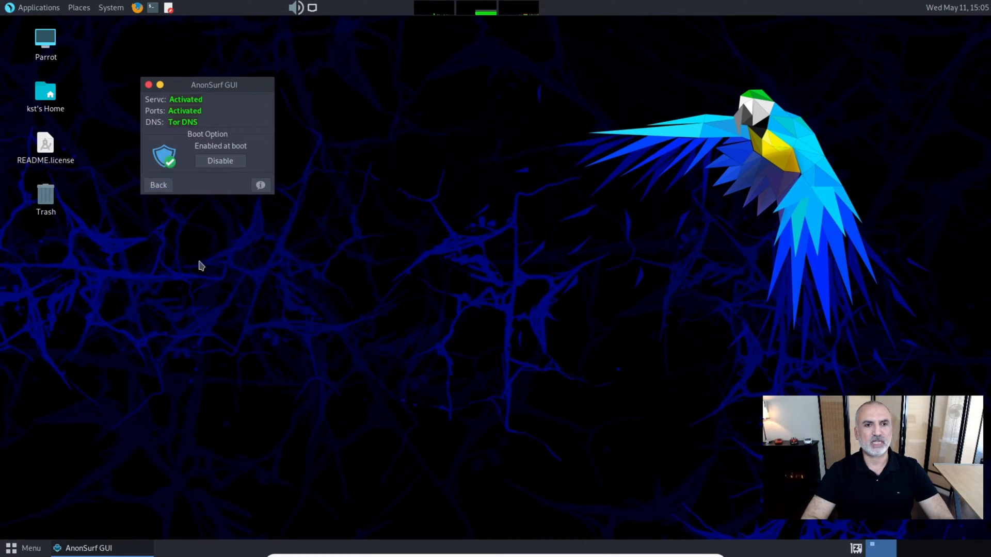
click(220, 161)
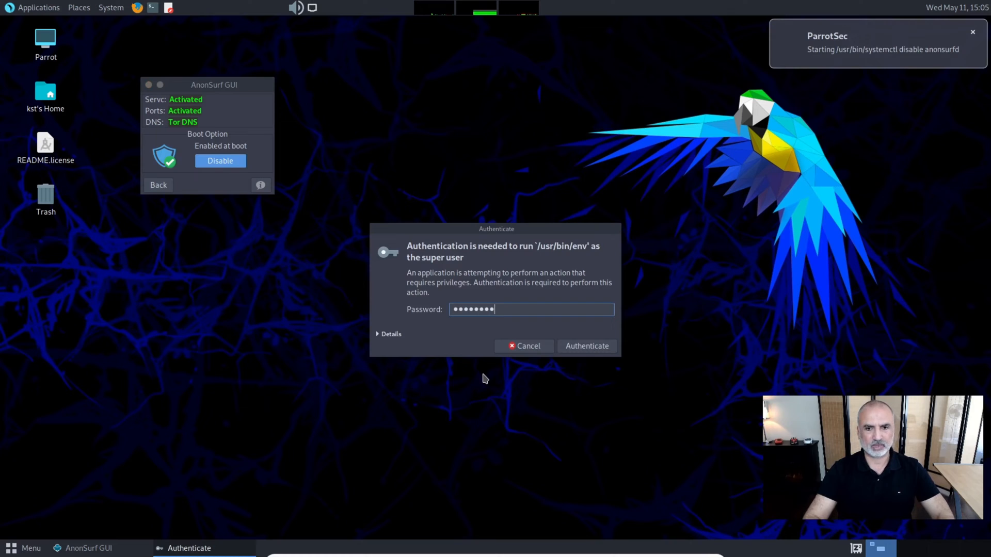
click(586, 346)
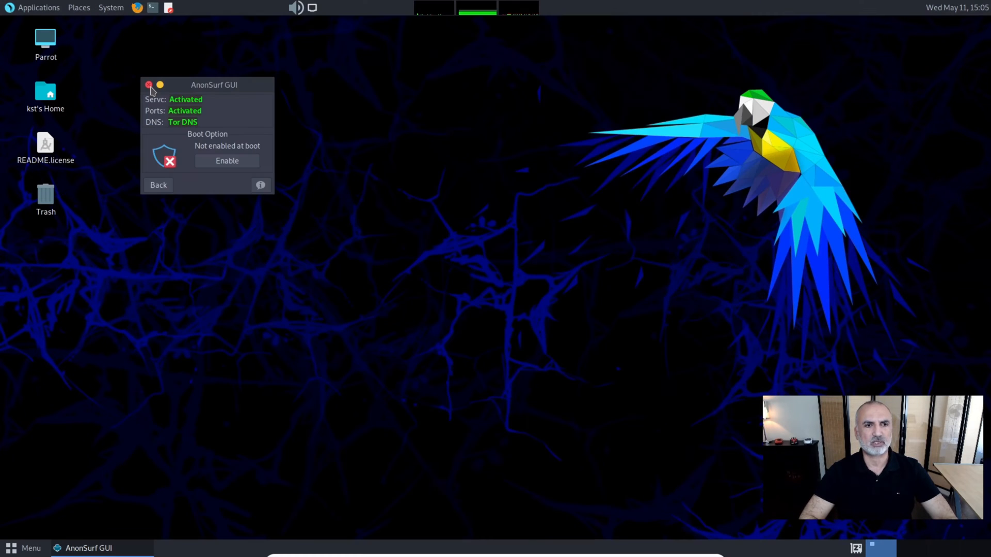
Close the AnonSurf GUI window and start a fresh Parrot Terminal.
click(149, 84)
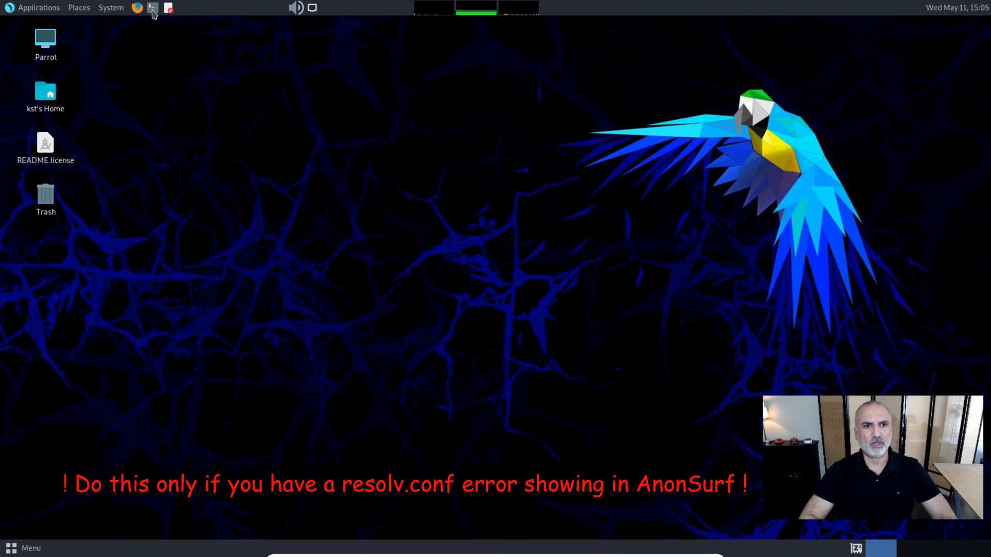
click(152, 8)
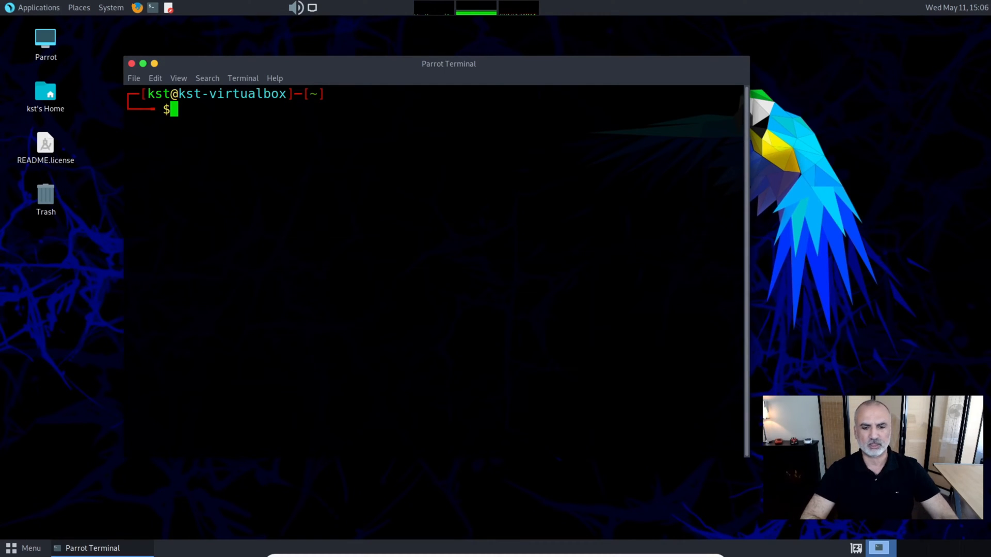
Run 'sudo apt-get remove --purge resolvconf && sudo apt-get install resolvconf' and acknowledge the reboot notice.
text(sudo apt-get remove --purge resolvconf && sudo apt-get install resolvconf)
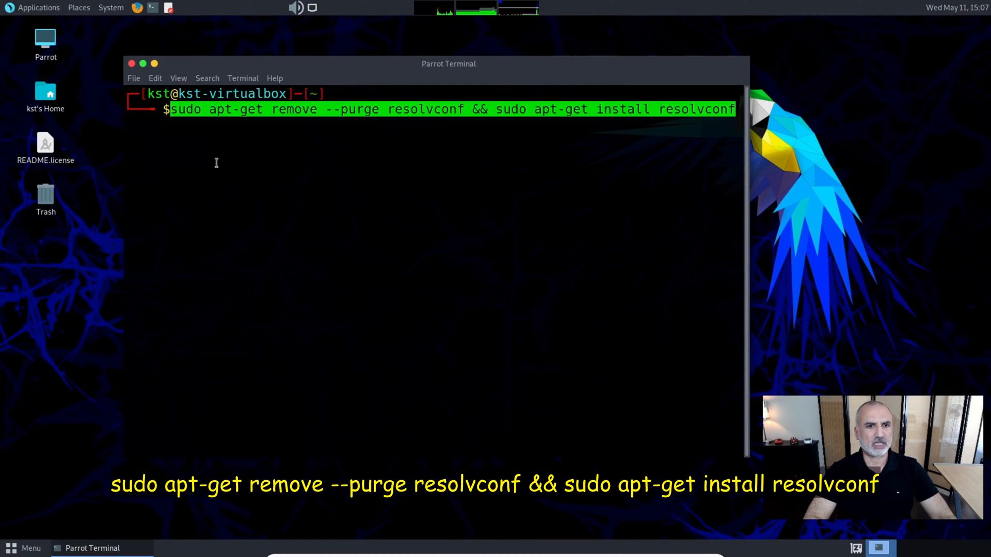
key(Return)
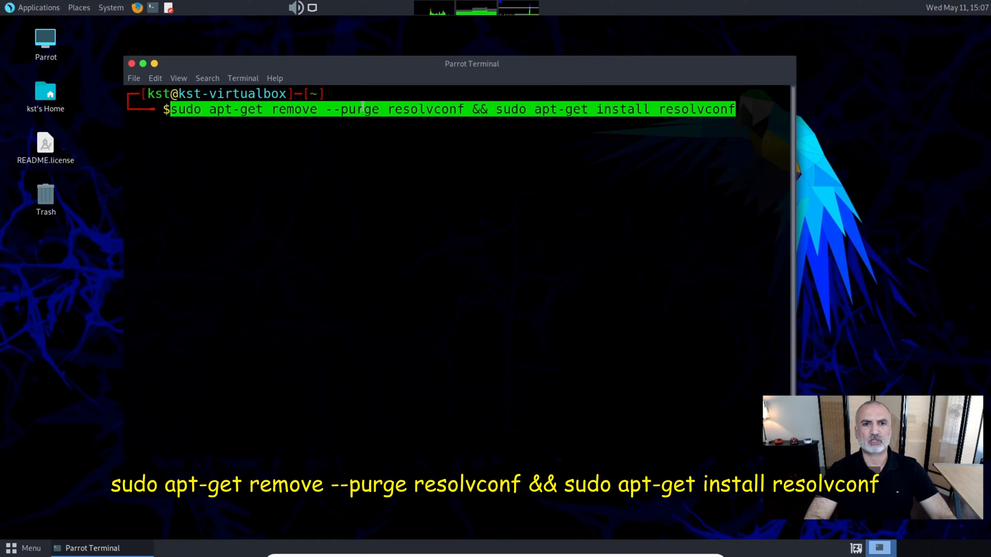
key(Return)
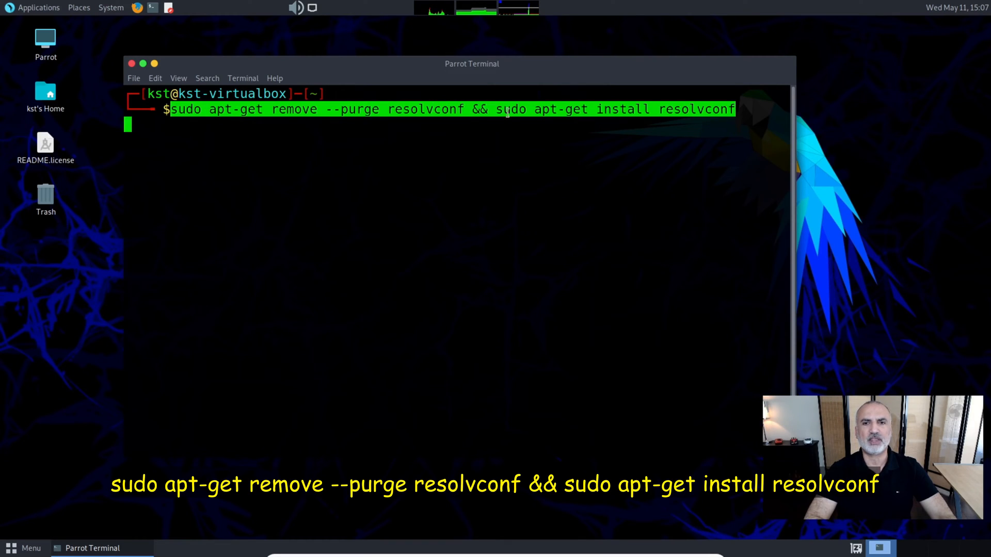
key(Return)
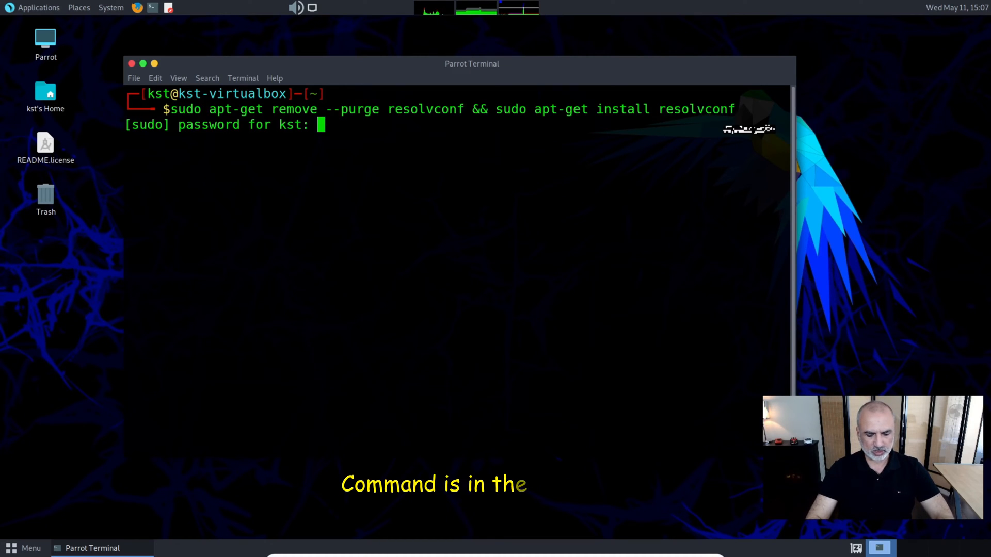
key(Return)
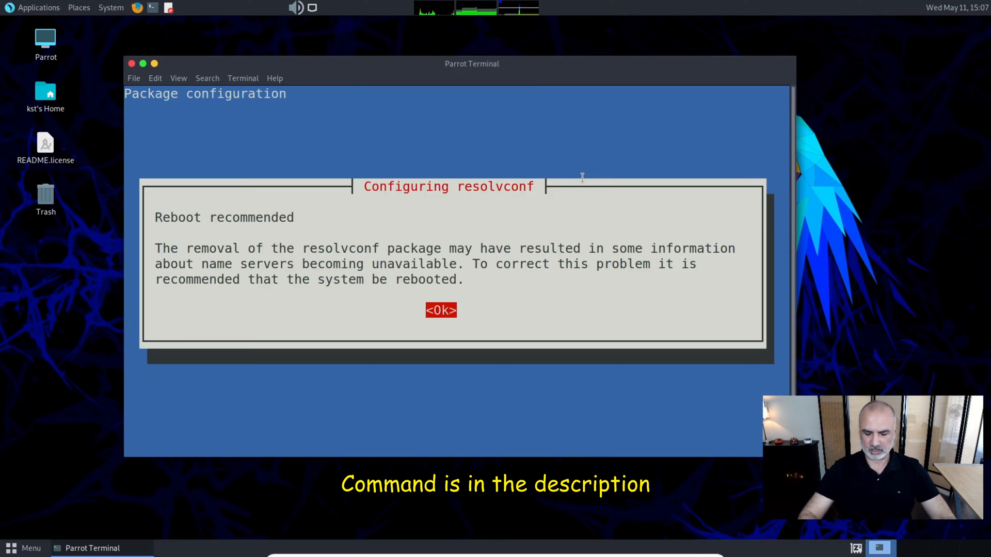
click(440, 310)
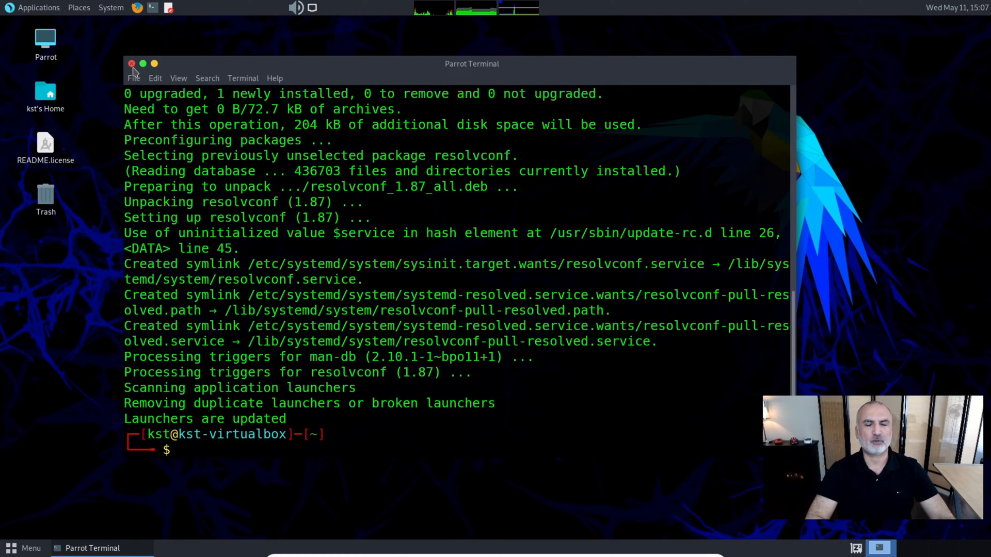
Have 'reboot' typed at the prompt, ready to restart the machine.
text(re)
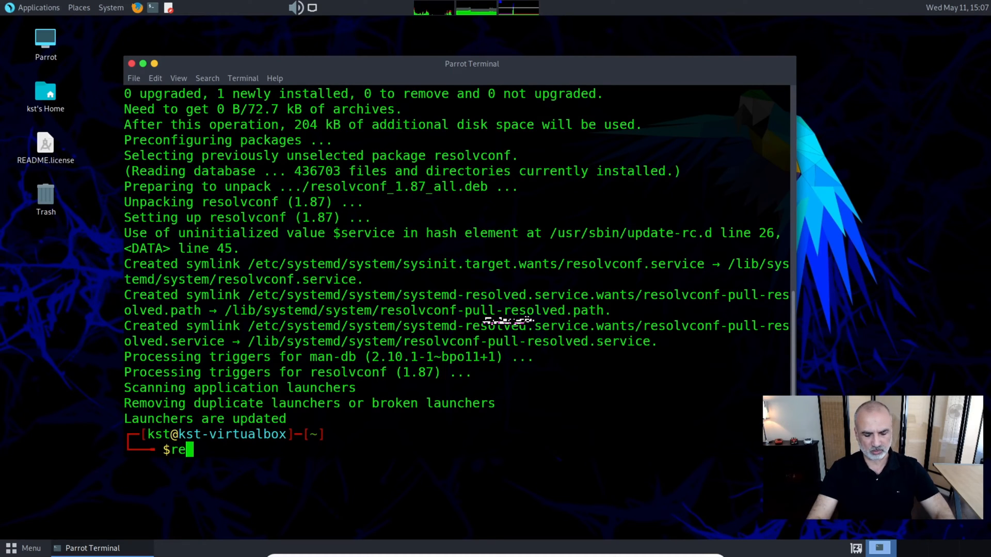
text(boot)
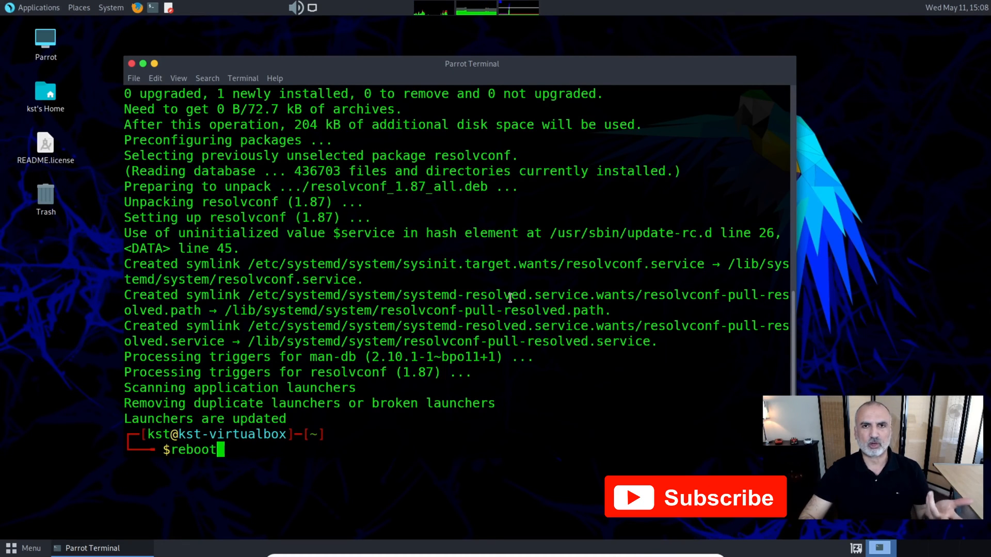